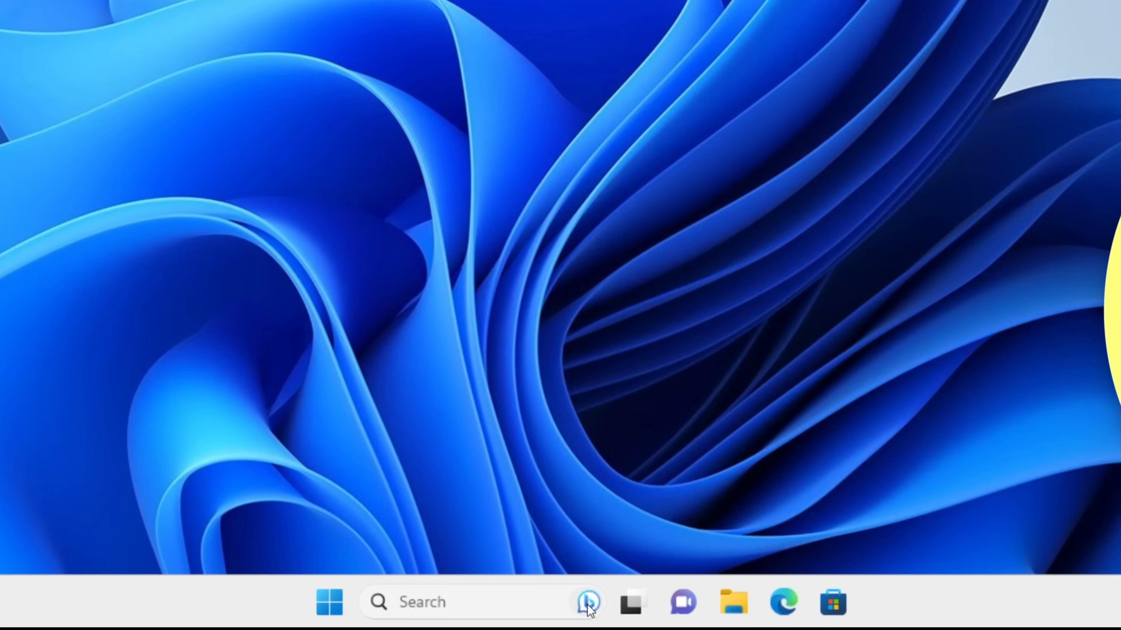
mouse_move(786, 601)
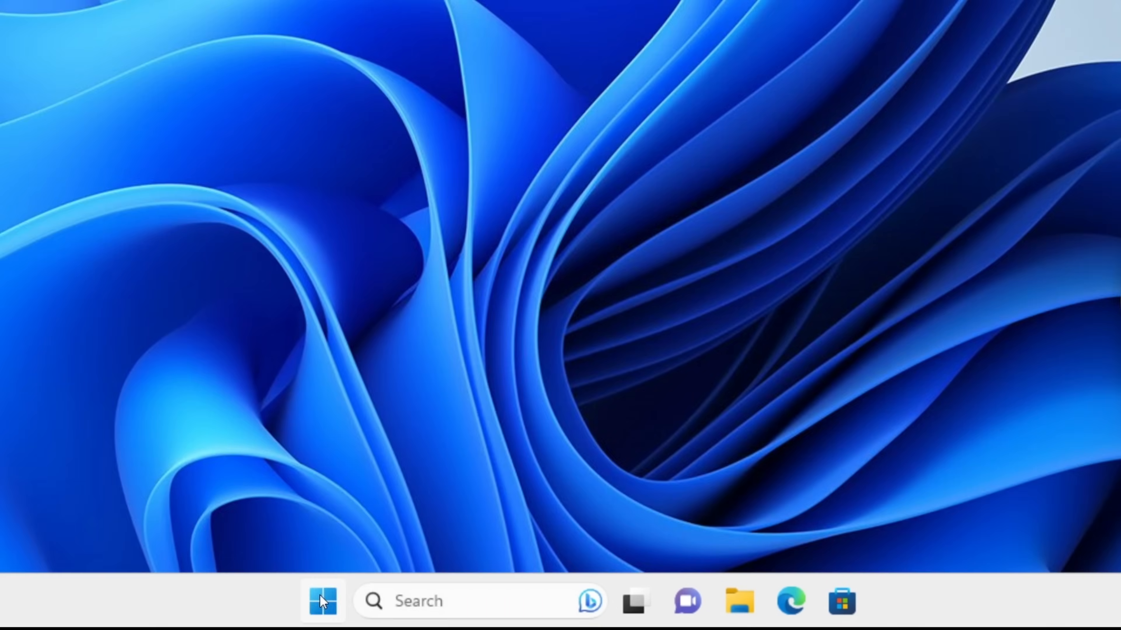
Reach Windows Settings from the Start button's quick system-tools menu.
left_click(321, 601)
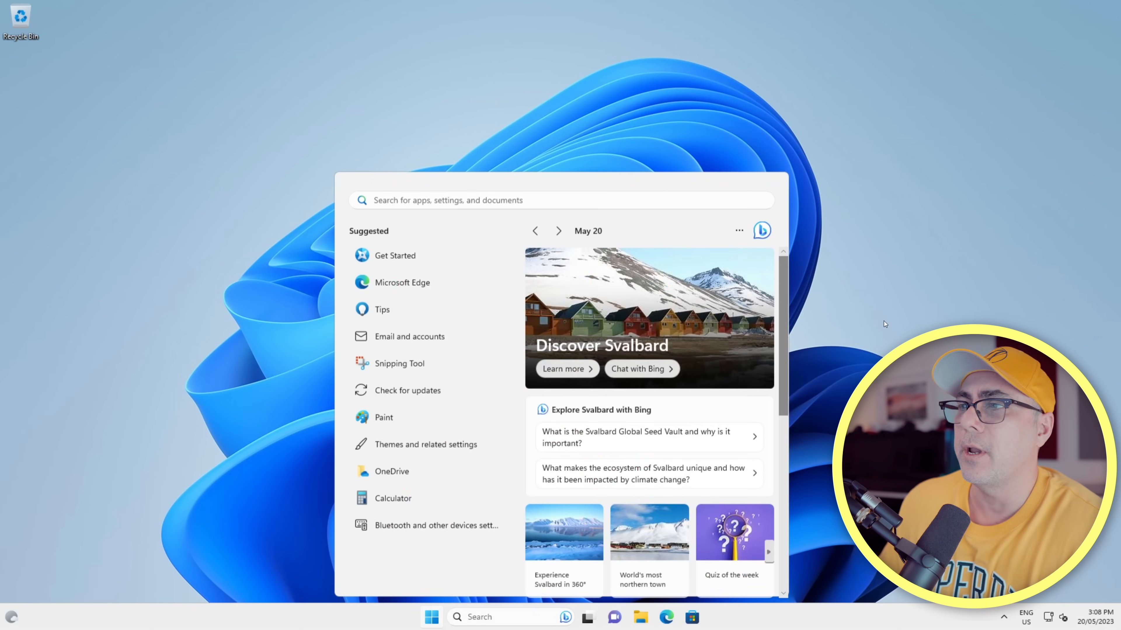
key("Win")
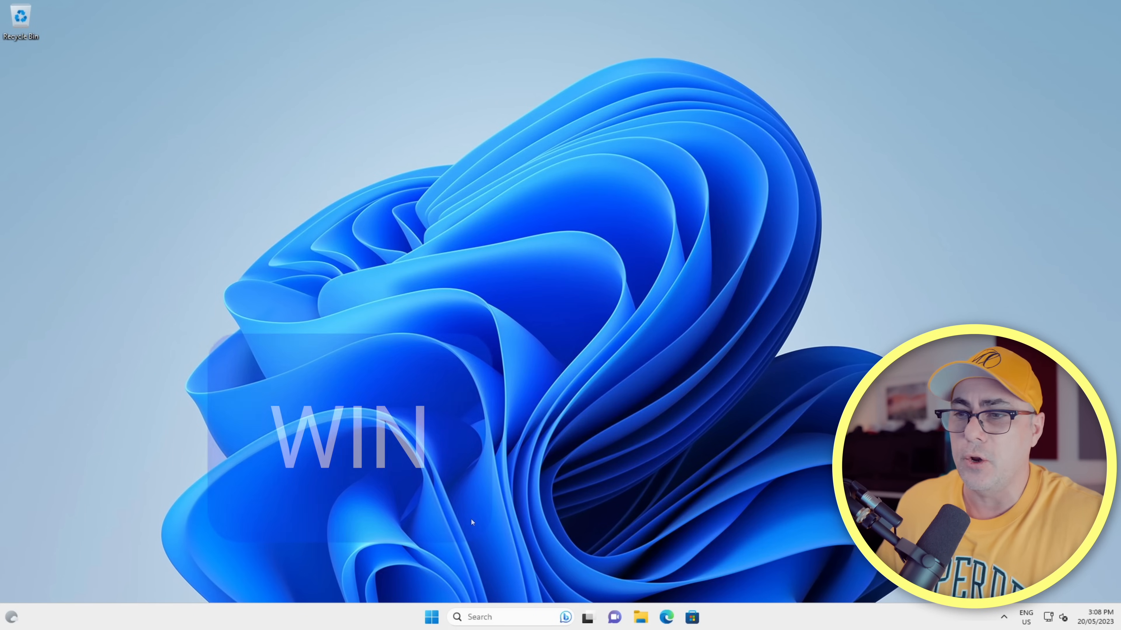
key("Win+i")
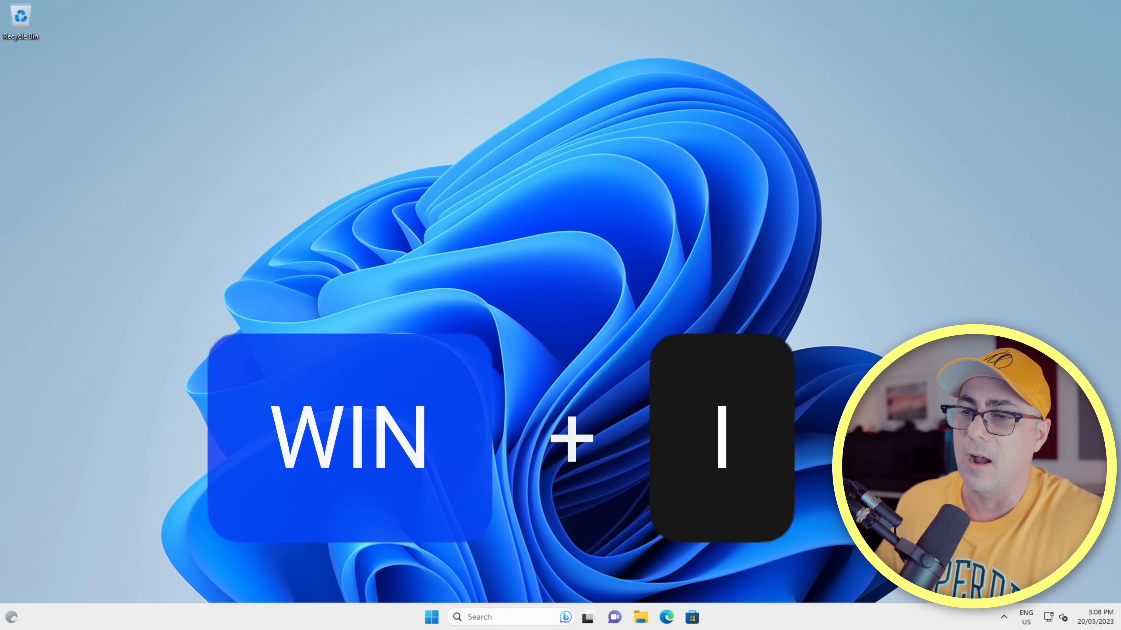
right_click(432, 616)
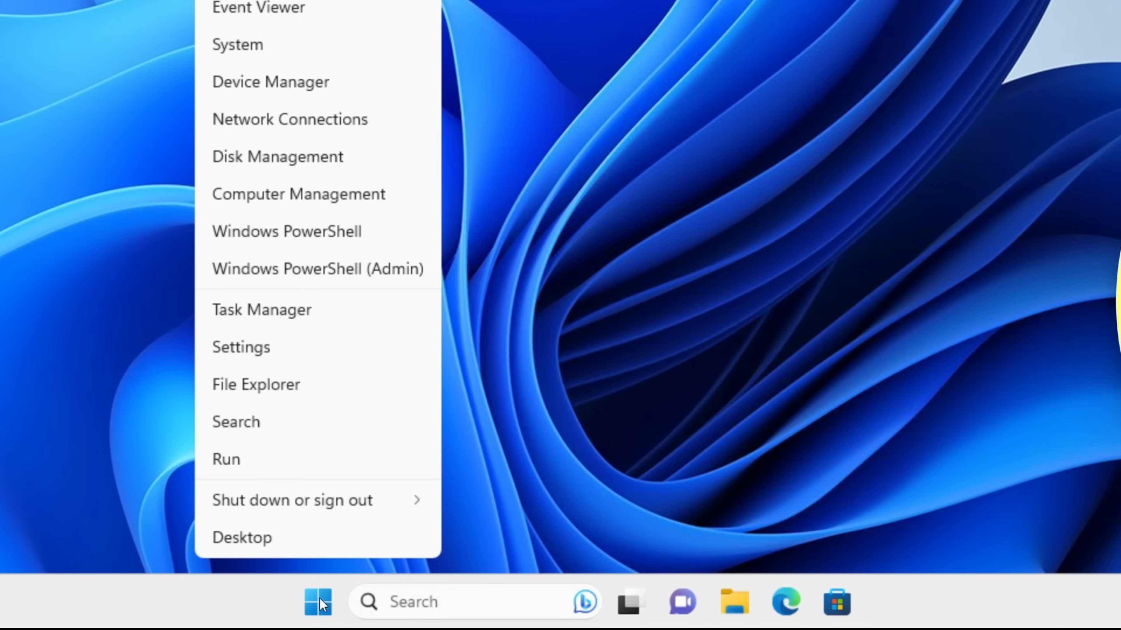
mouse_move(300, 360)
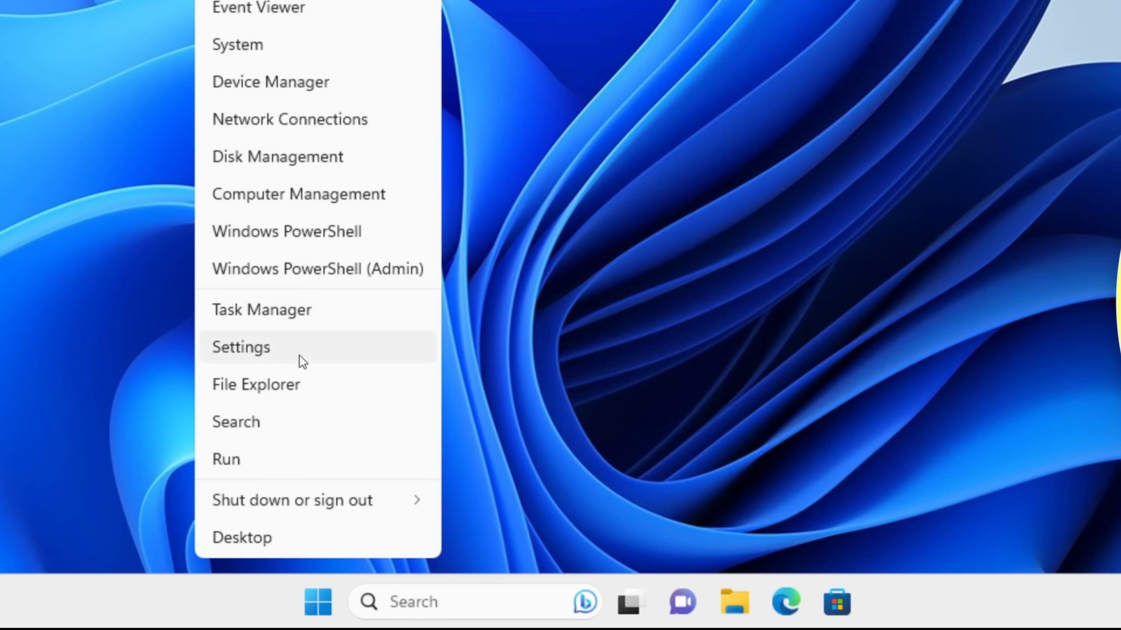
left_click(241, 347)
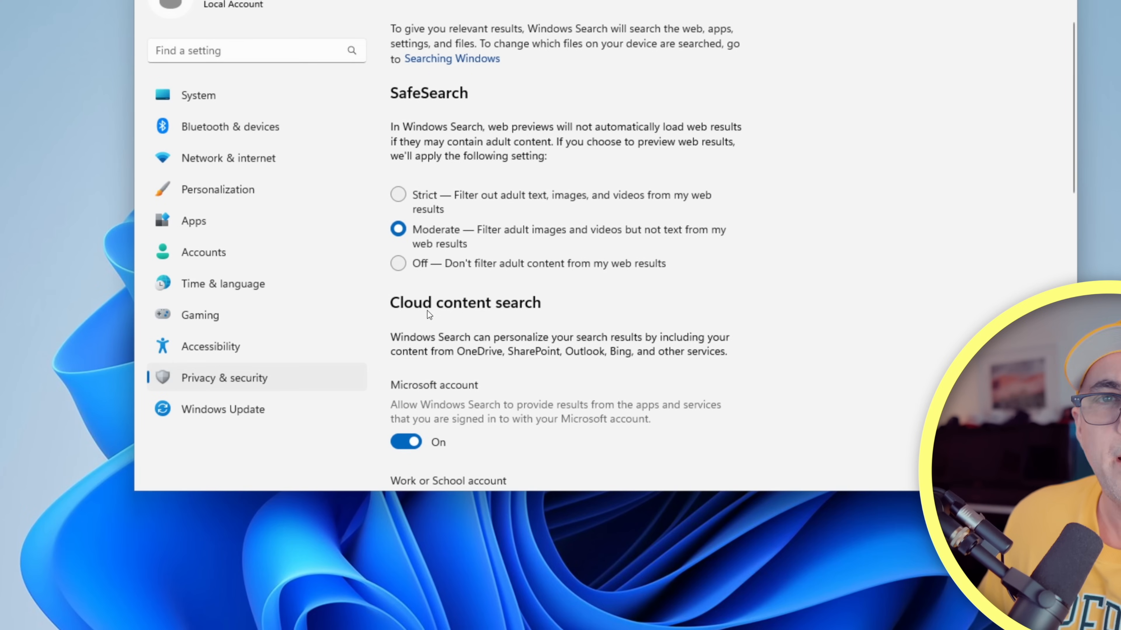
mouse_move(436, 359)
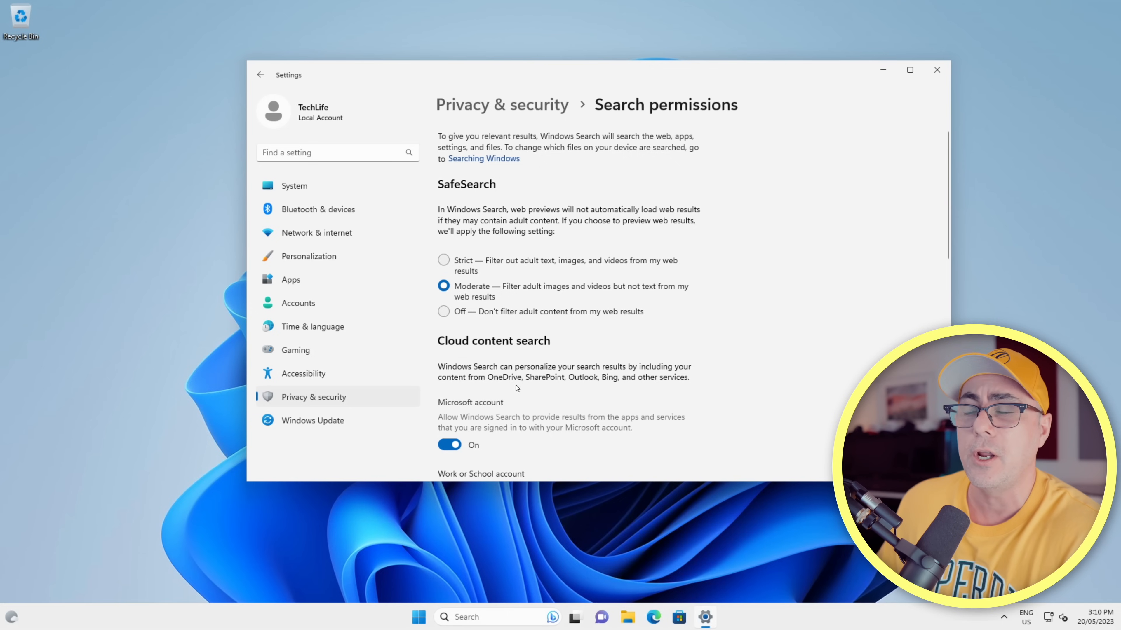
mouse_move(576, 388)
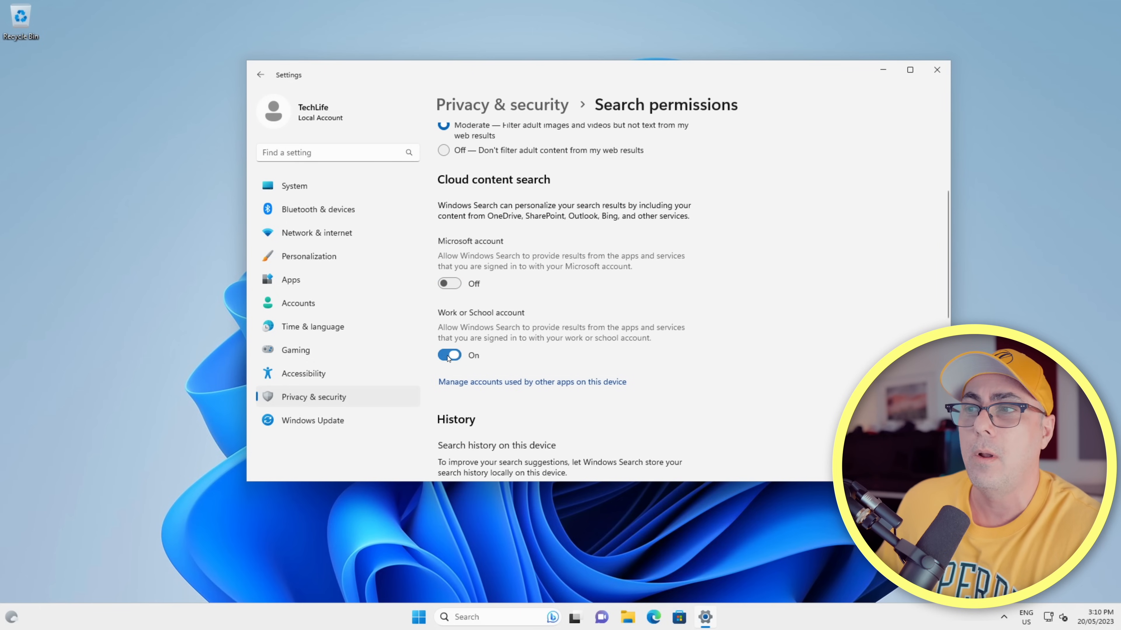
Switch off Microsoft account cloud search and search highlights under Search permissions.
scroll("down", 3)
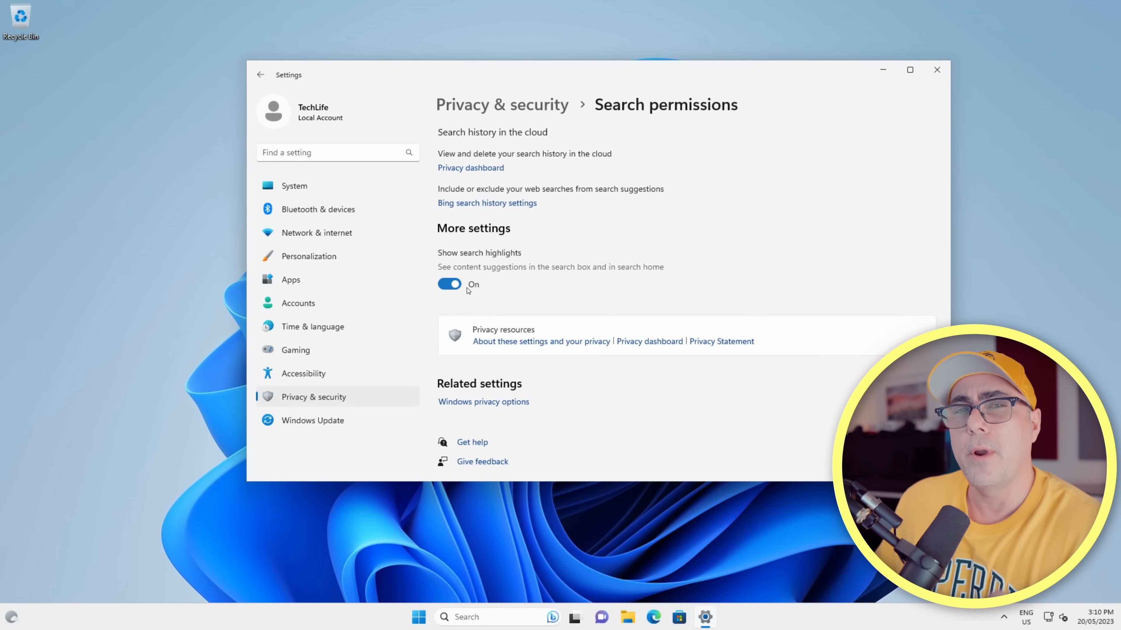
left_click(449, 284)
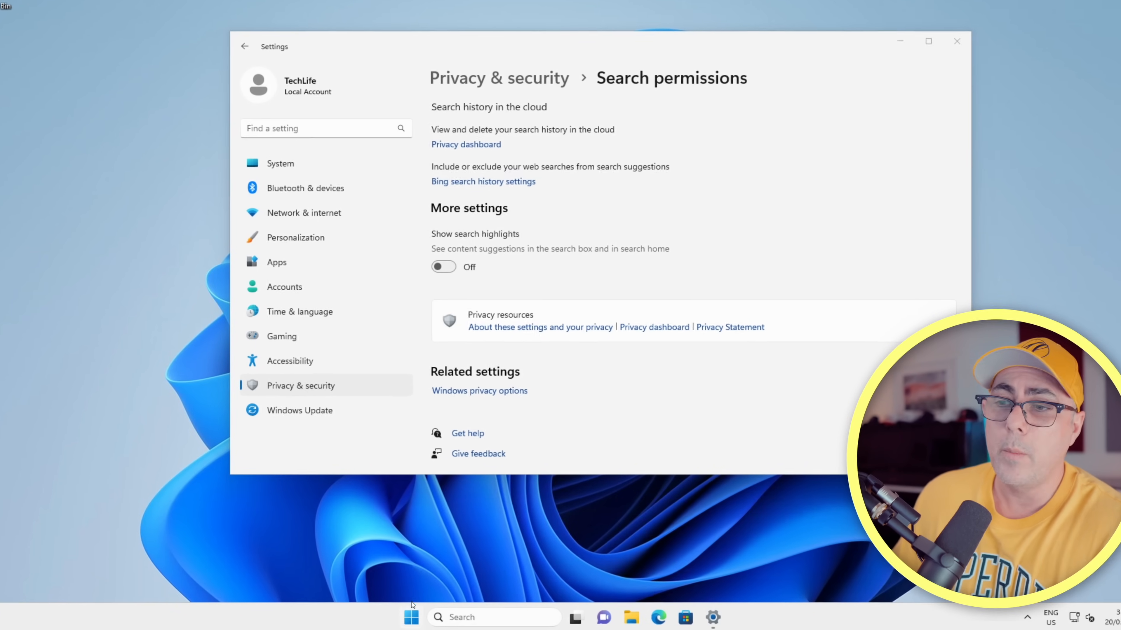
left_click(410, 617)
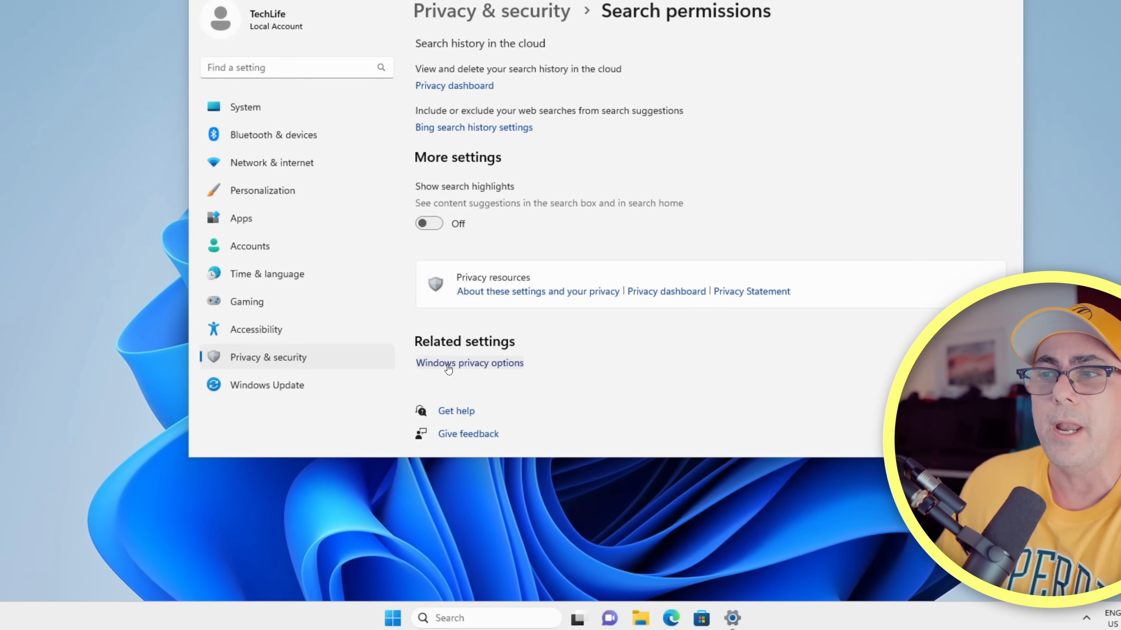
Review the General privacy toggles via Related settings, then close Settings.
left_click(469, 363)
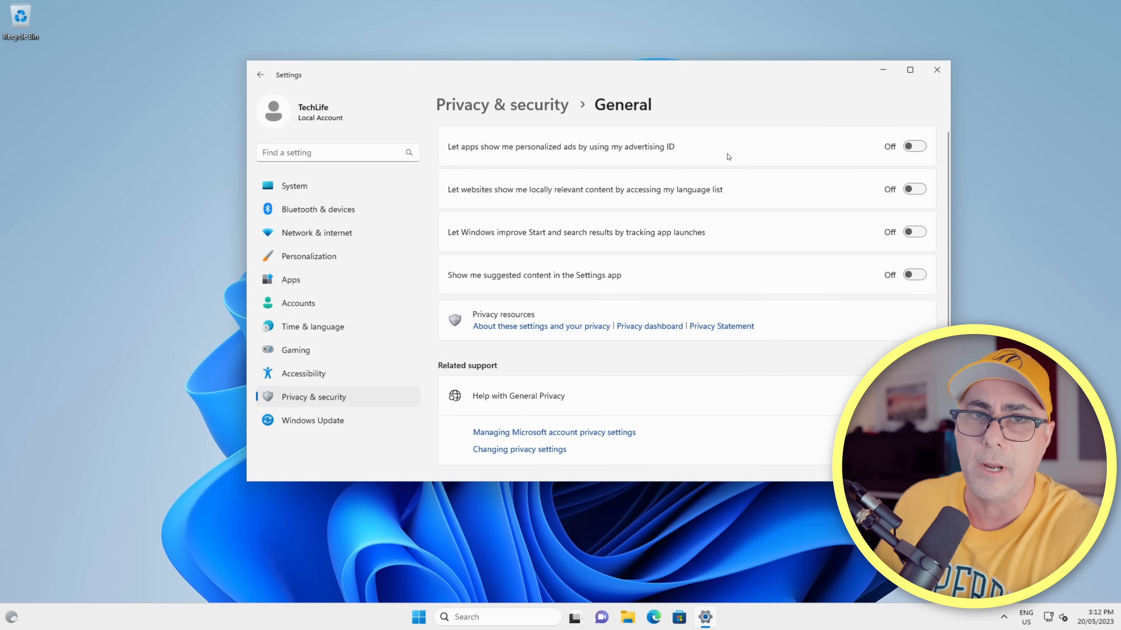
mouse_move(887, 298)
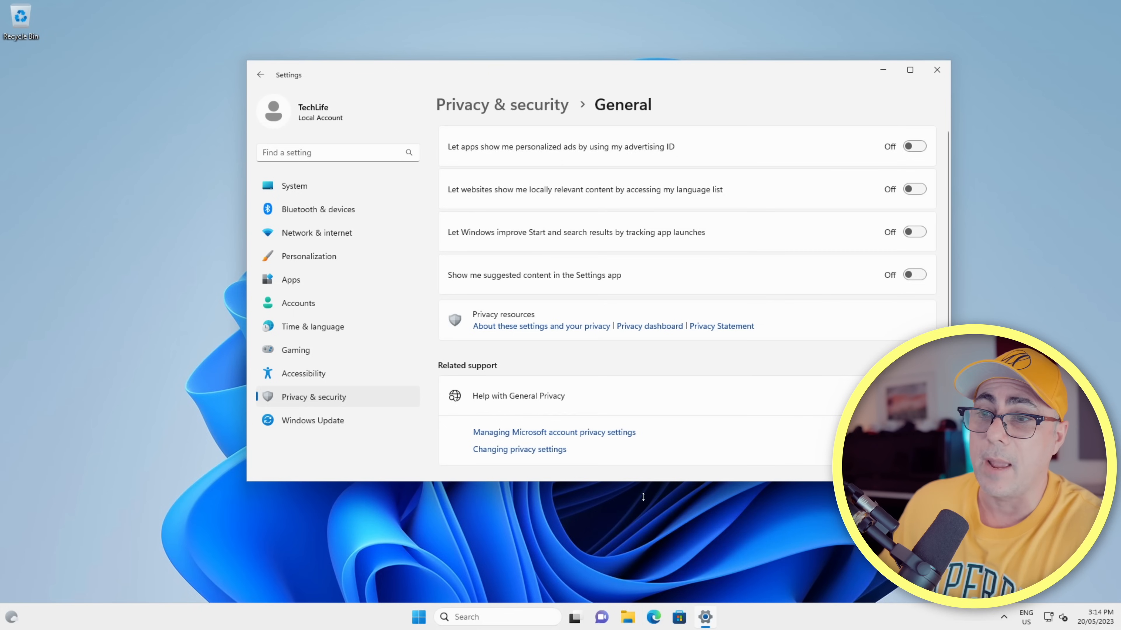
left_click(418, 617)
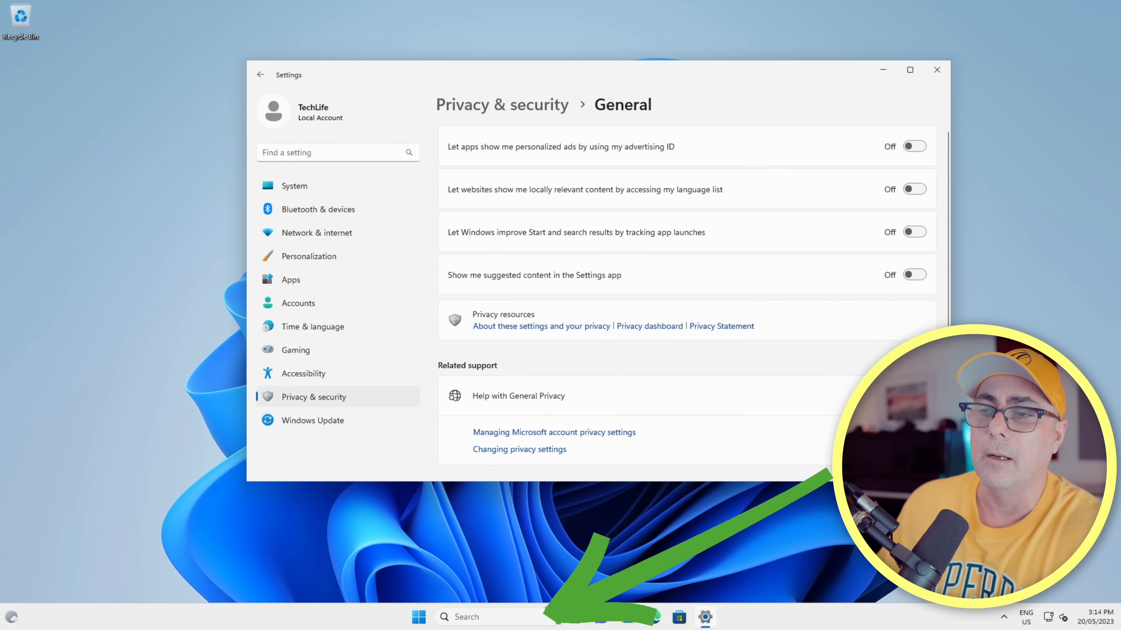
mouse_move(475, 617)
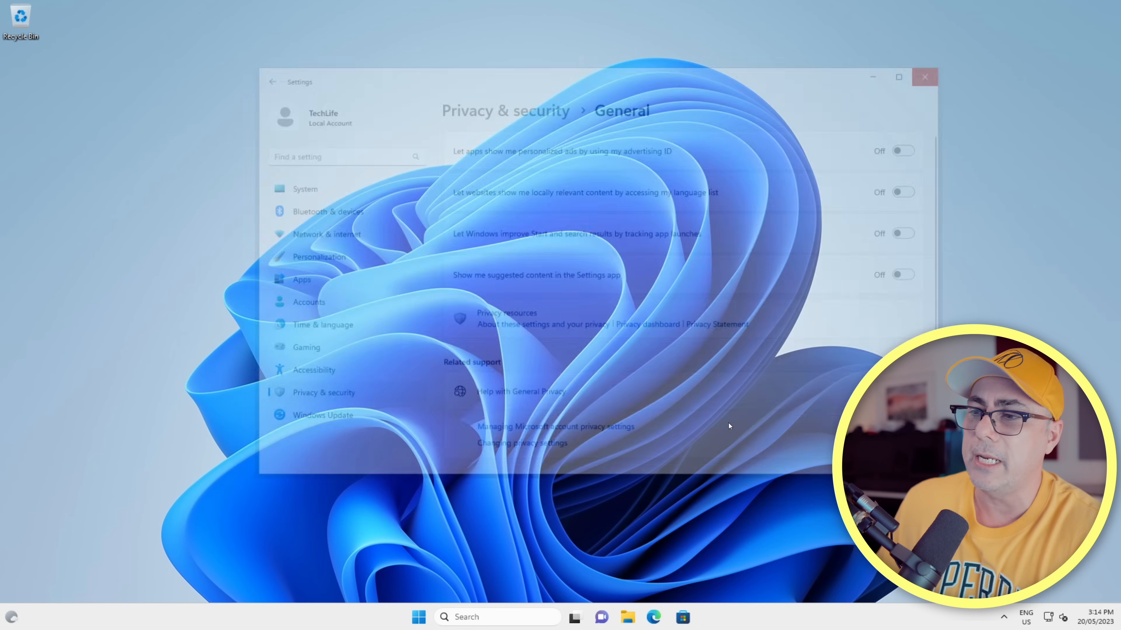
Close Settings and launch Microsoft Edge from the taskbar.
left_click(924, 77)
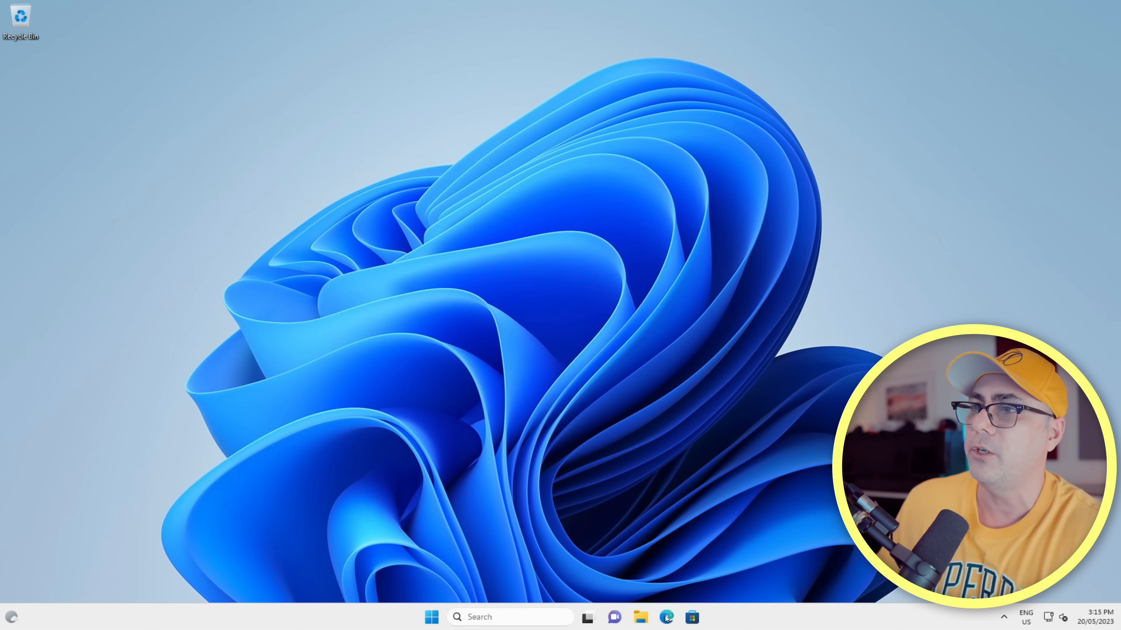
left_click(665, 617)
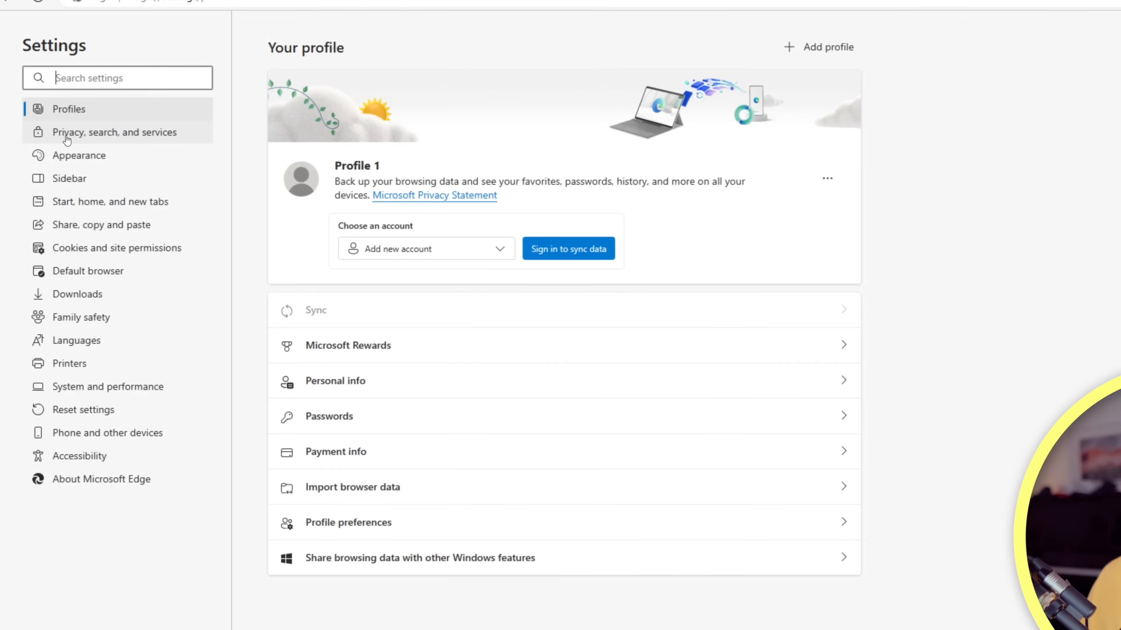
Under Address bar and search, make new tabs search from the address bar.
left_click(114, 133)
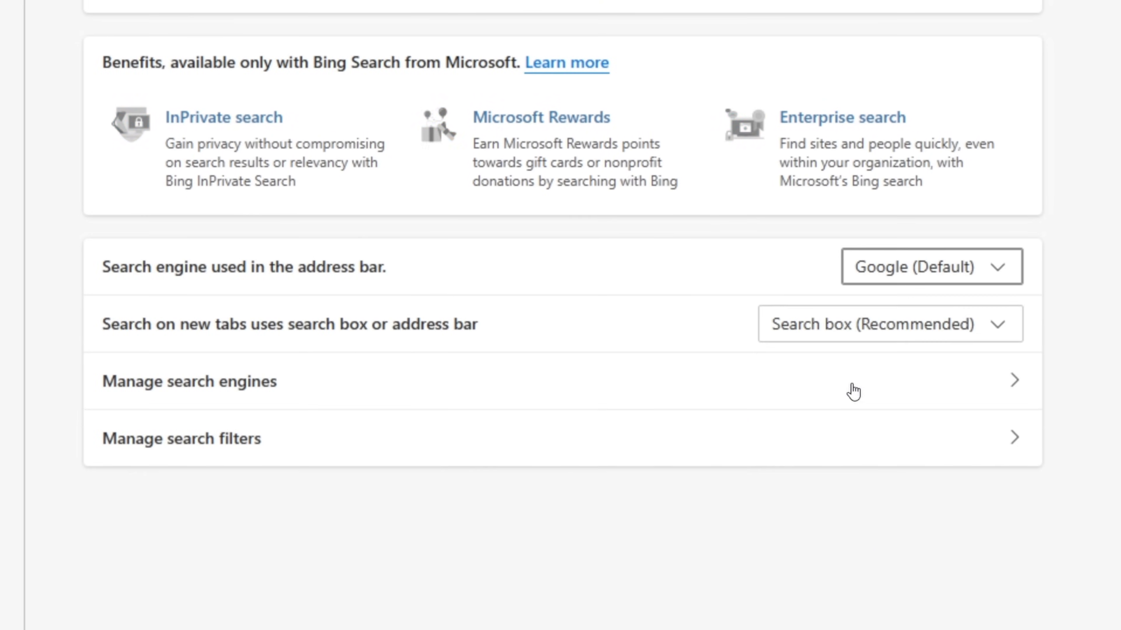
mouse_move(931, 267)
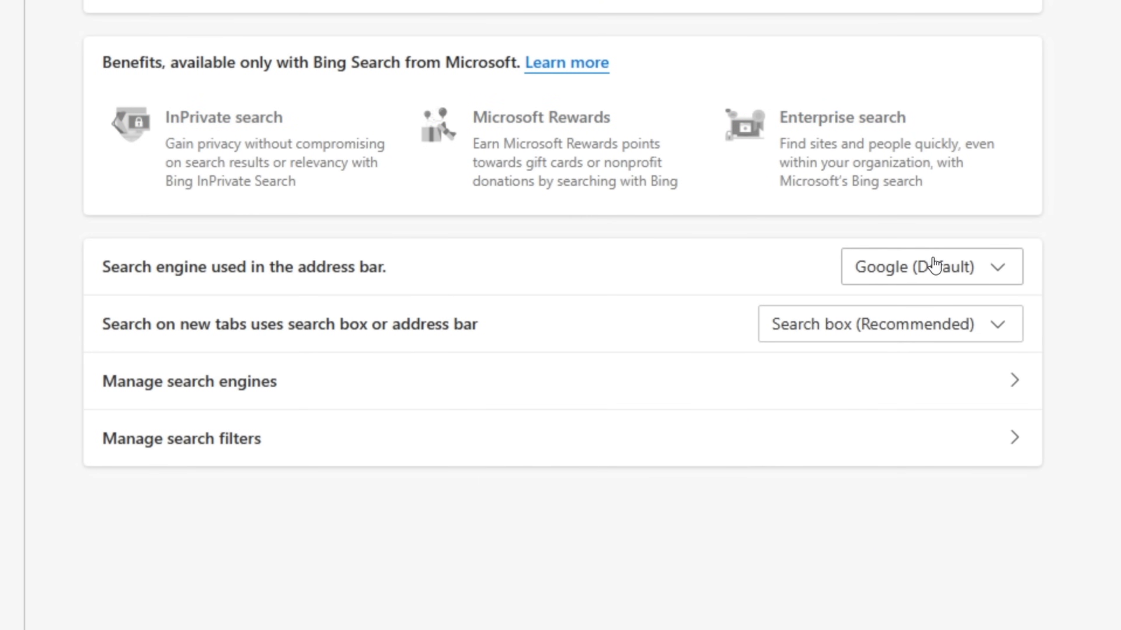
mouse_move(917, 277)
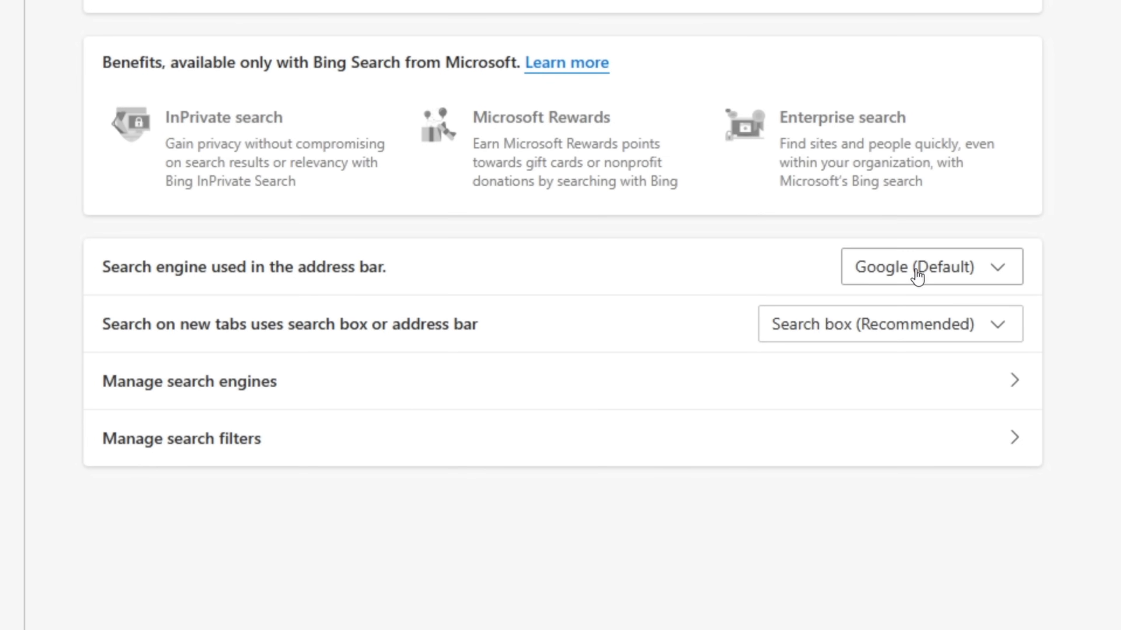
mouse_move(917, 280)
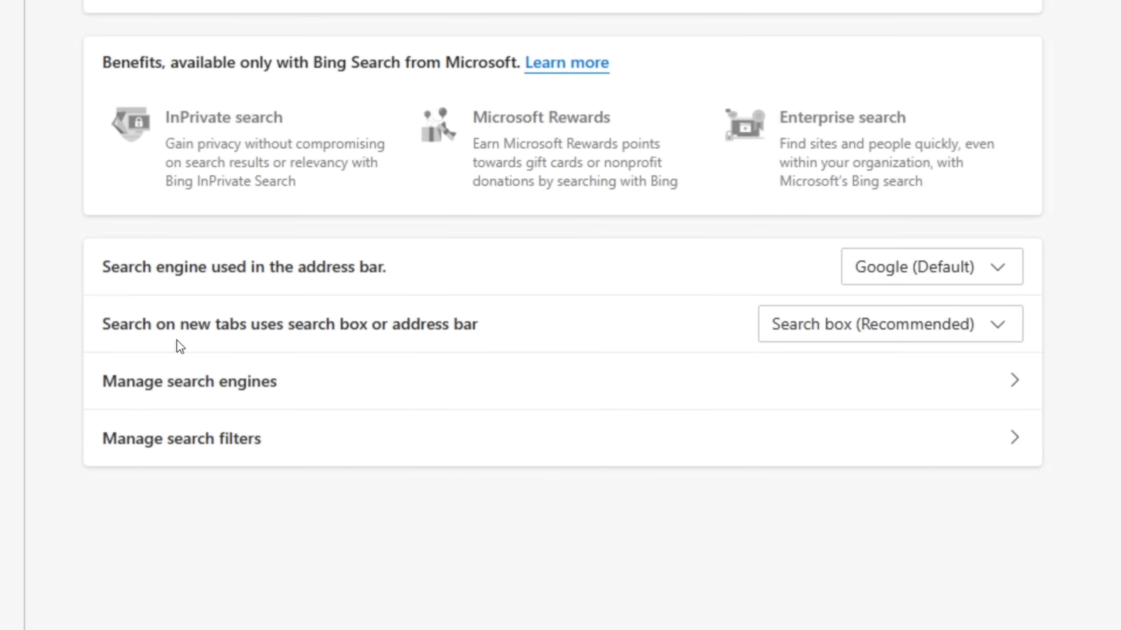
mouse_move(367, 350)
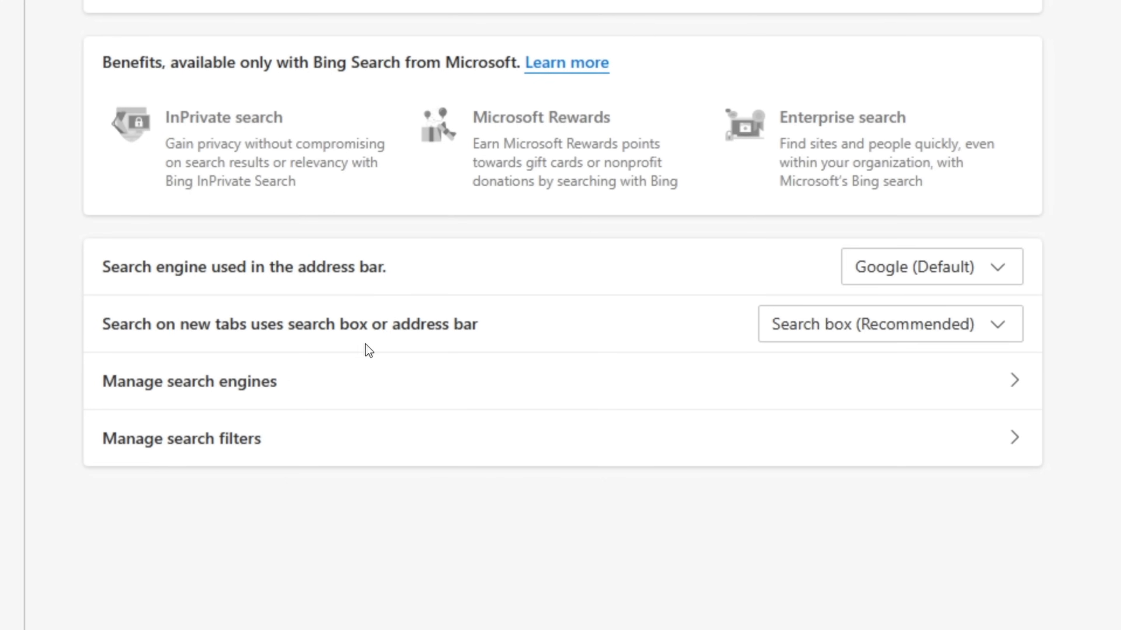
mouse_move(449, 344)
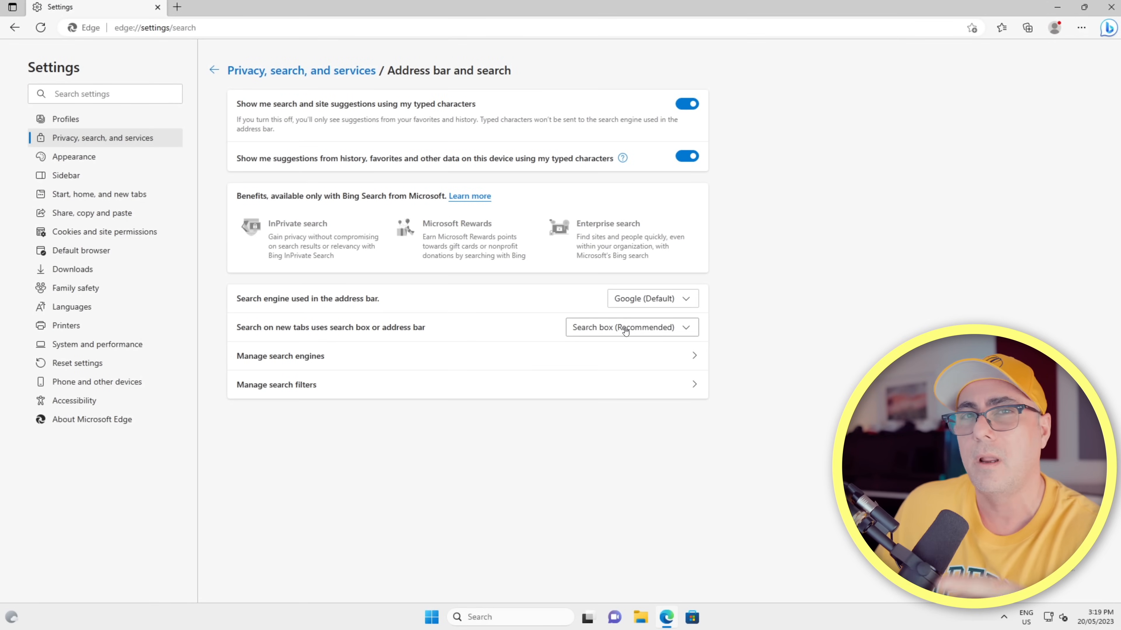
left_click(631, 327)
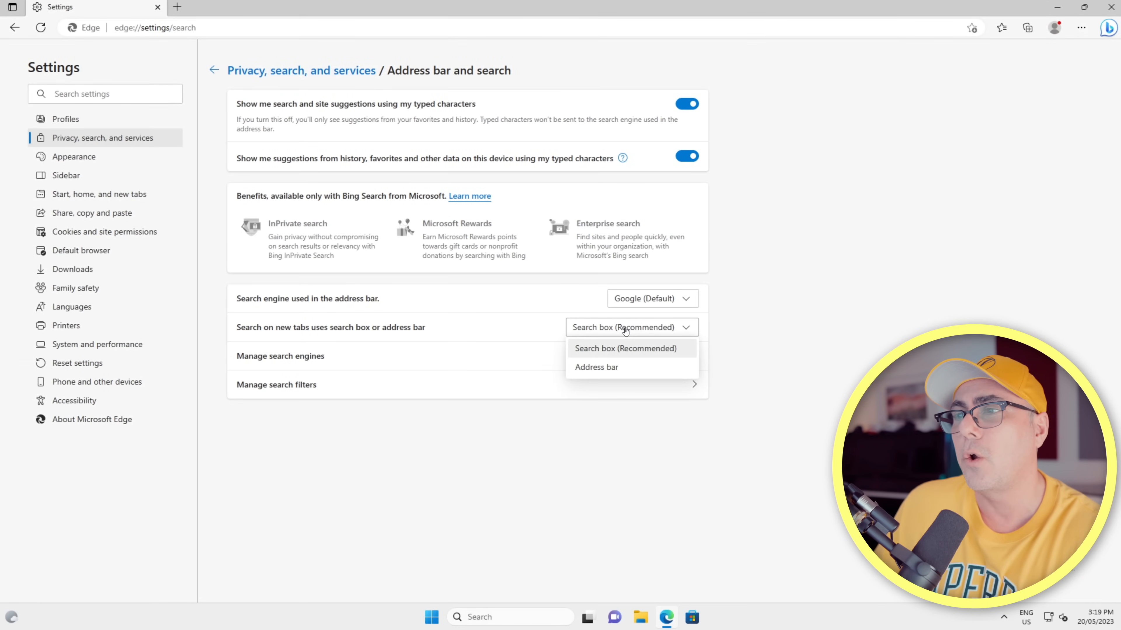
left_click(595, 367)
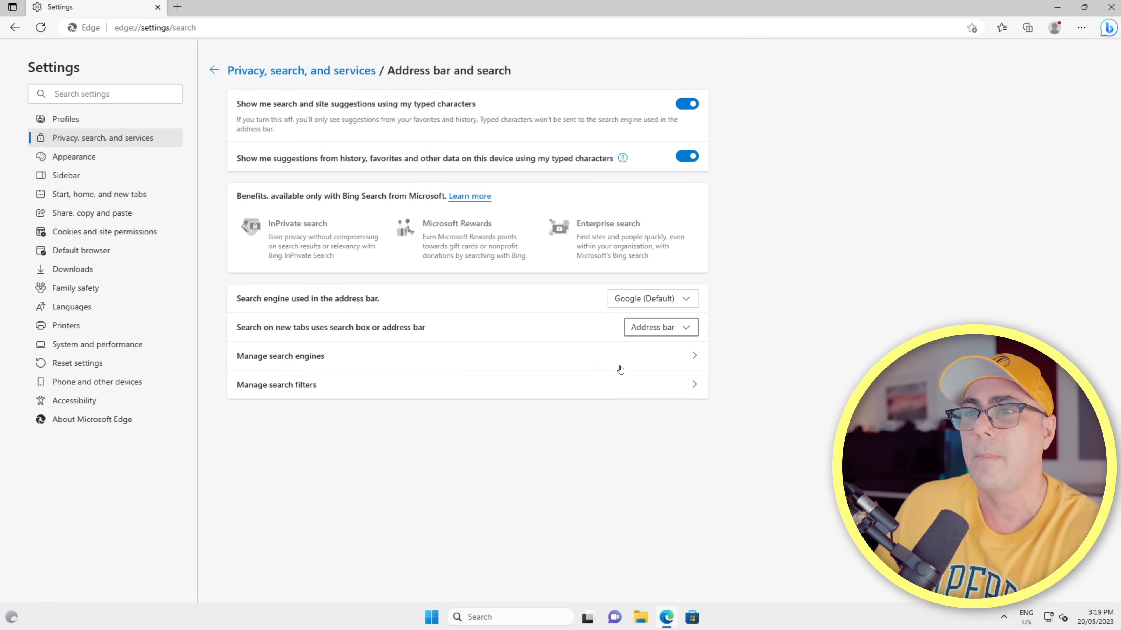
left_click(98, 194)
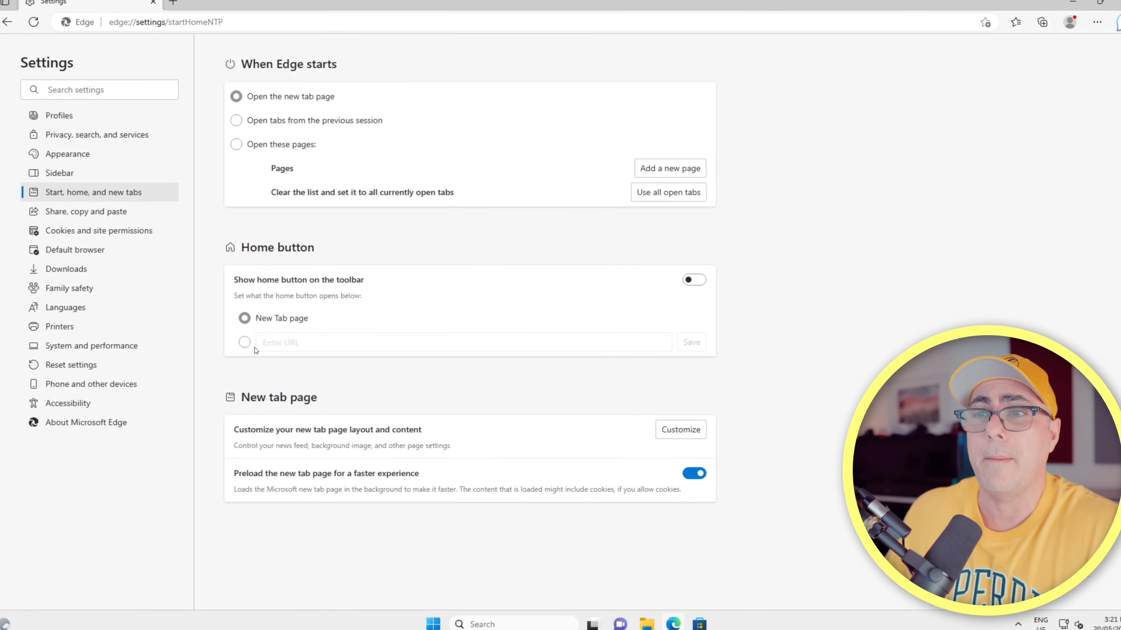
type("https://www.google.com/")
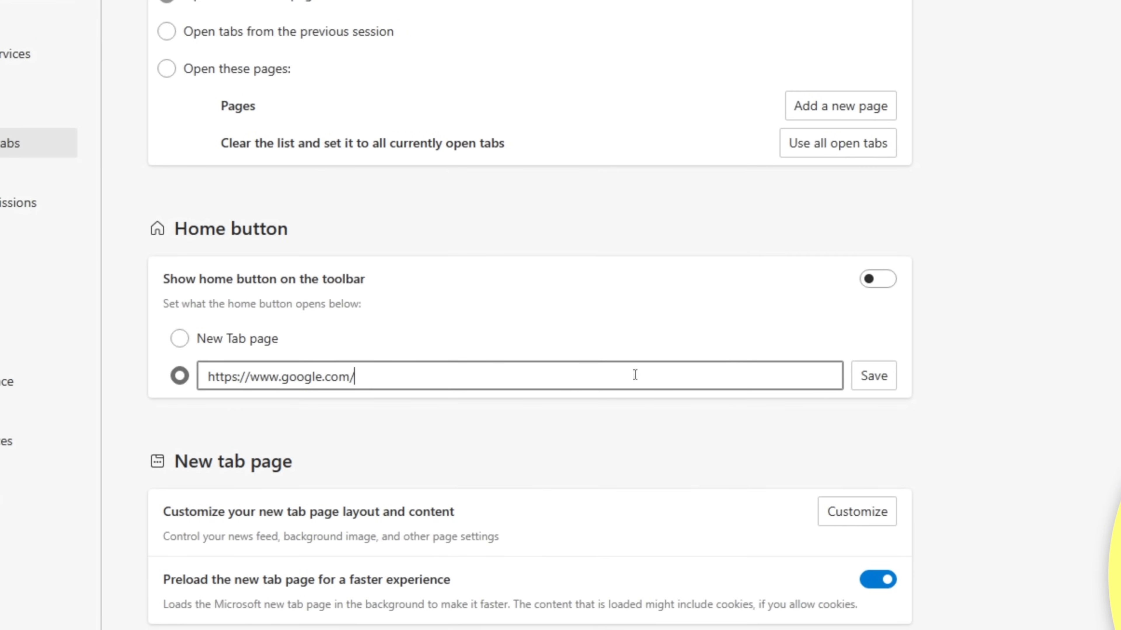
left_click(873, 375)
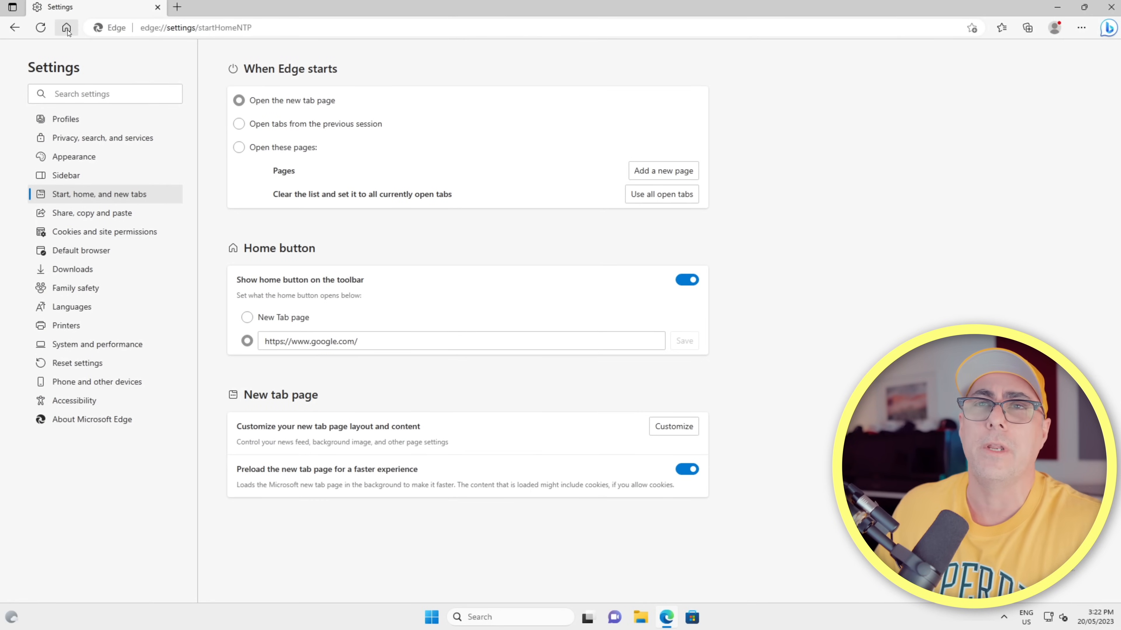
left_click(66, 27)
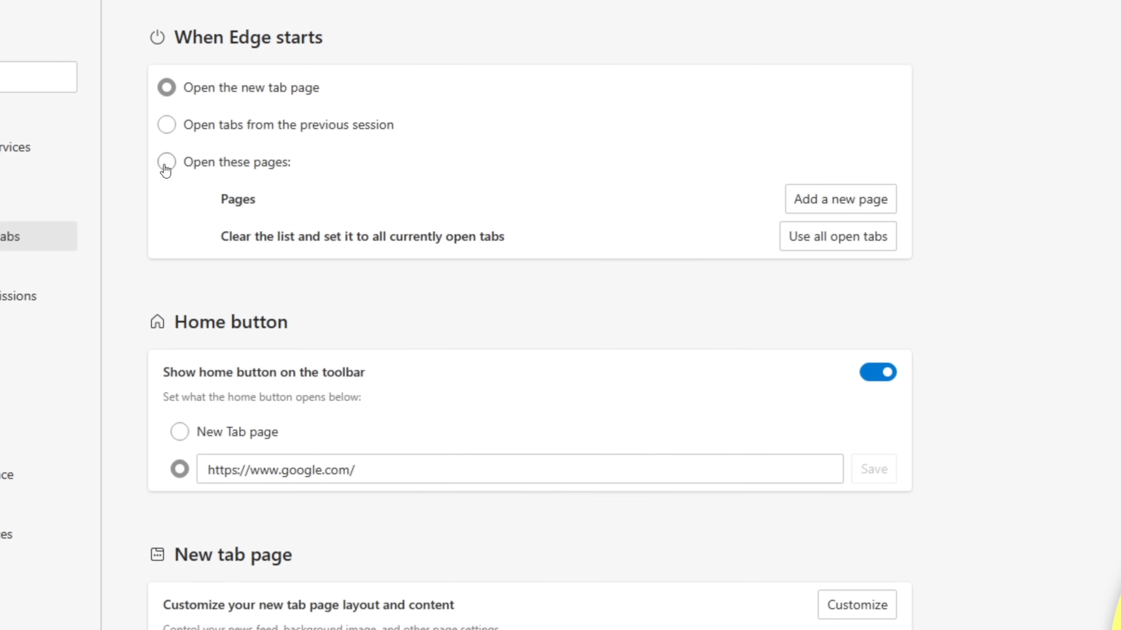
left_click(166, 163)
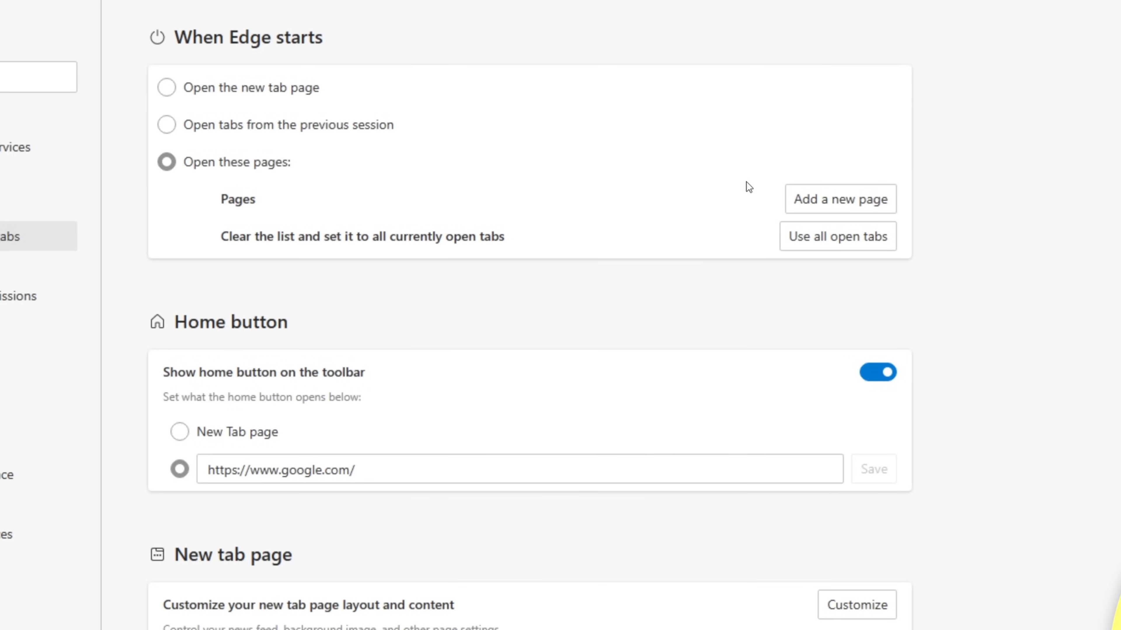
left_click(840, 199)
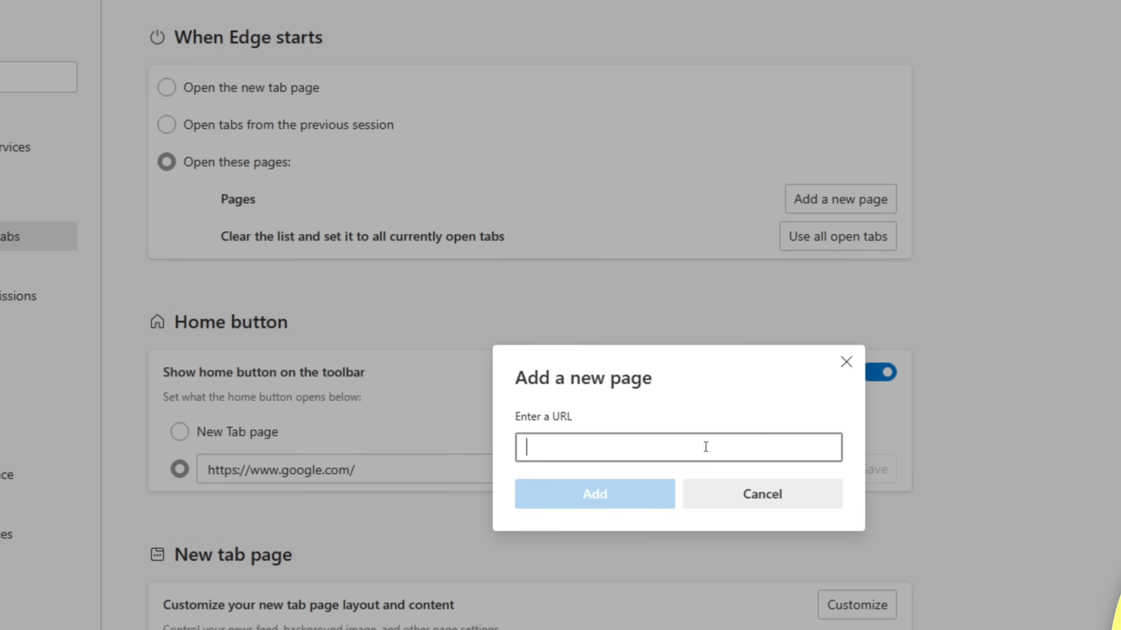
type("https://www.google.com/")
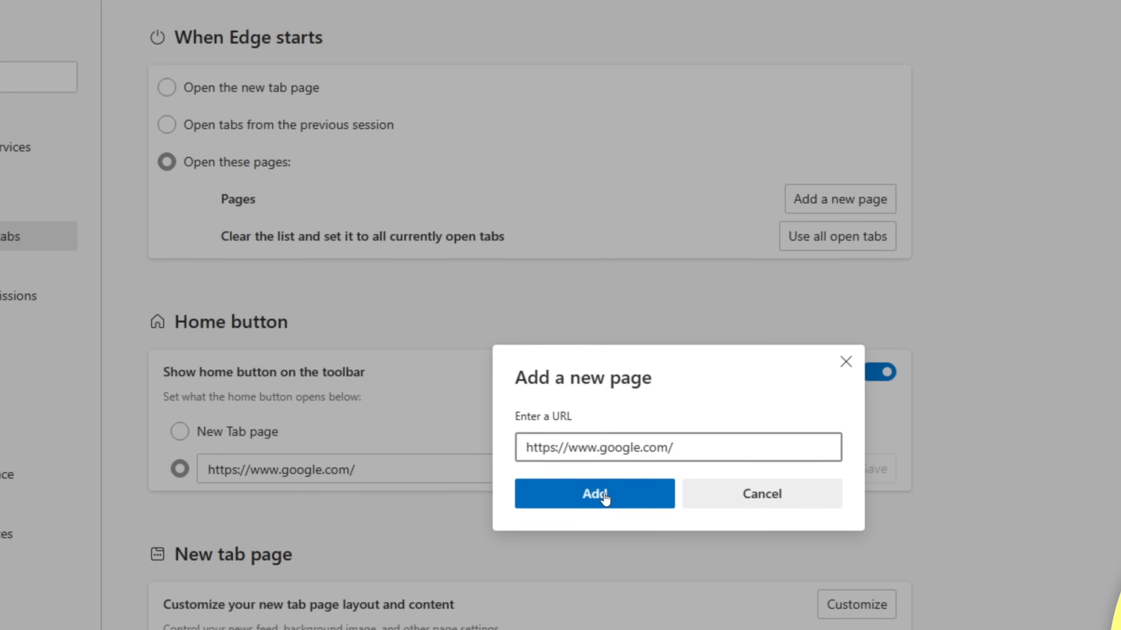
left_click(594, 494)
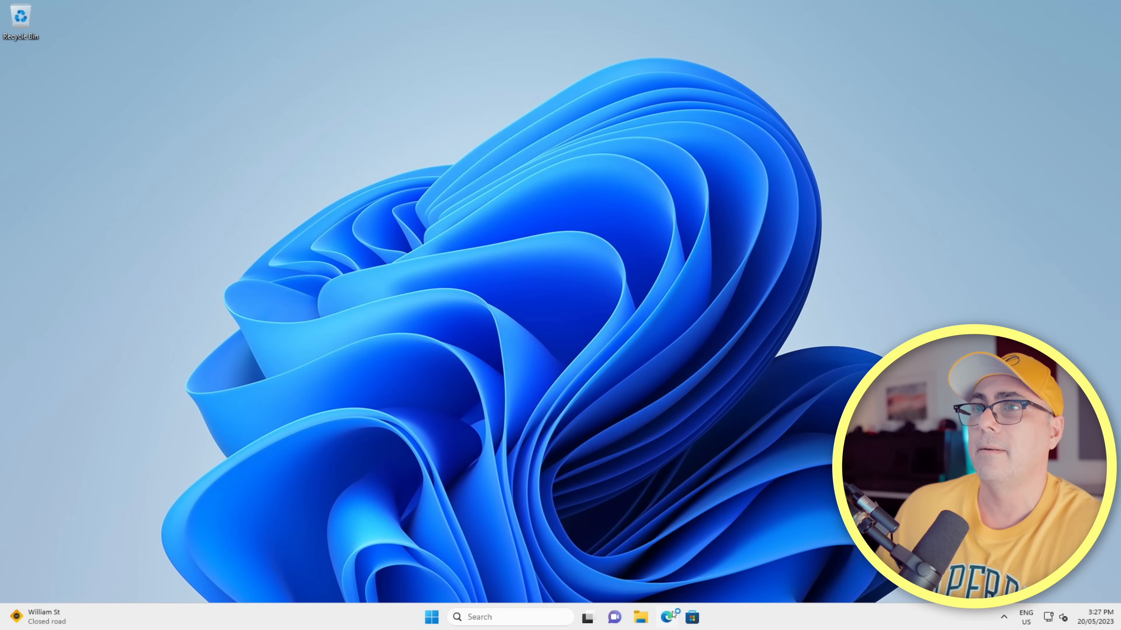
Relaunch Edge to confirm it starts on Google, then close it.
left_click(665, 617)
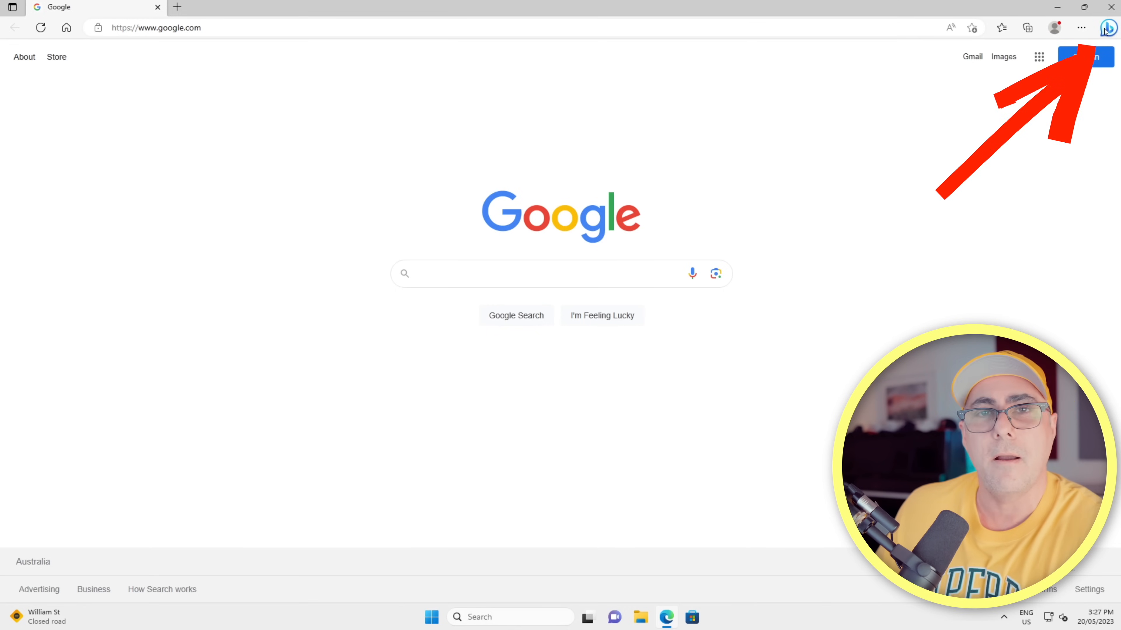
left_click(1108, 28)
type("r")
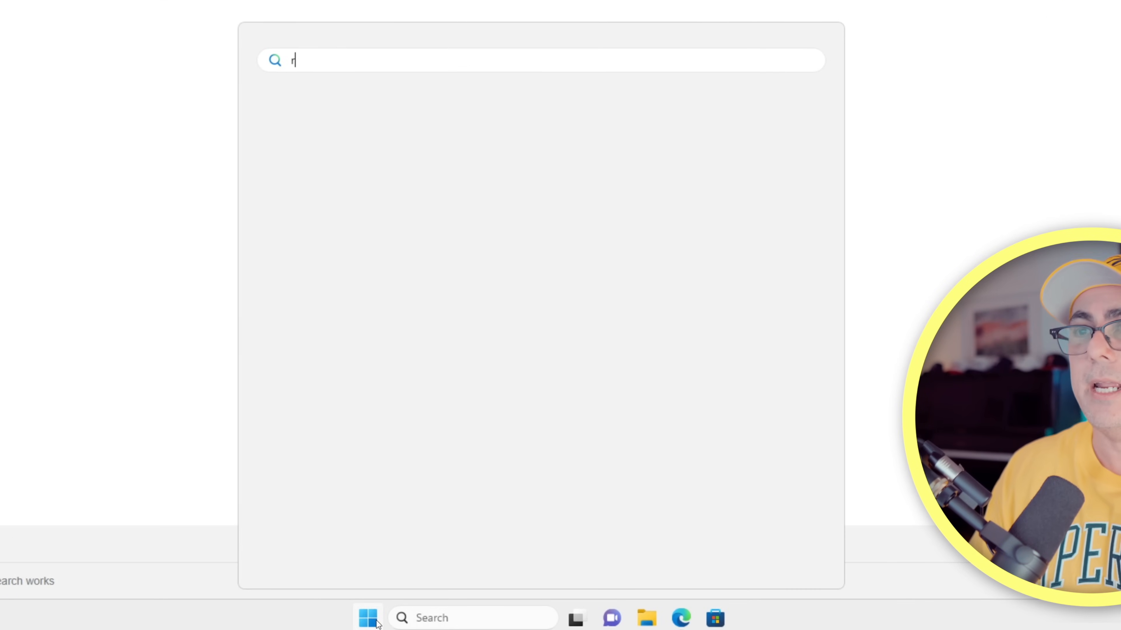
Search Start for 'reg' and run Registry Editor as administrator.
type("eg")
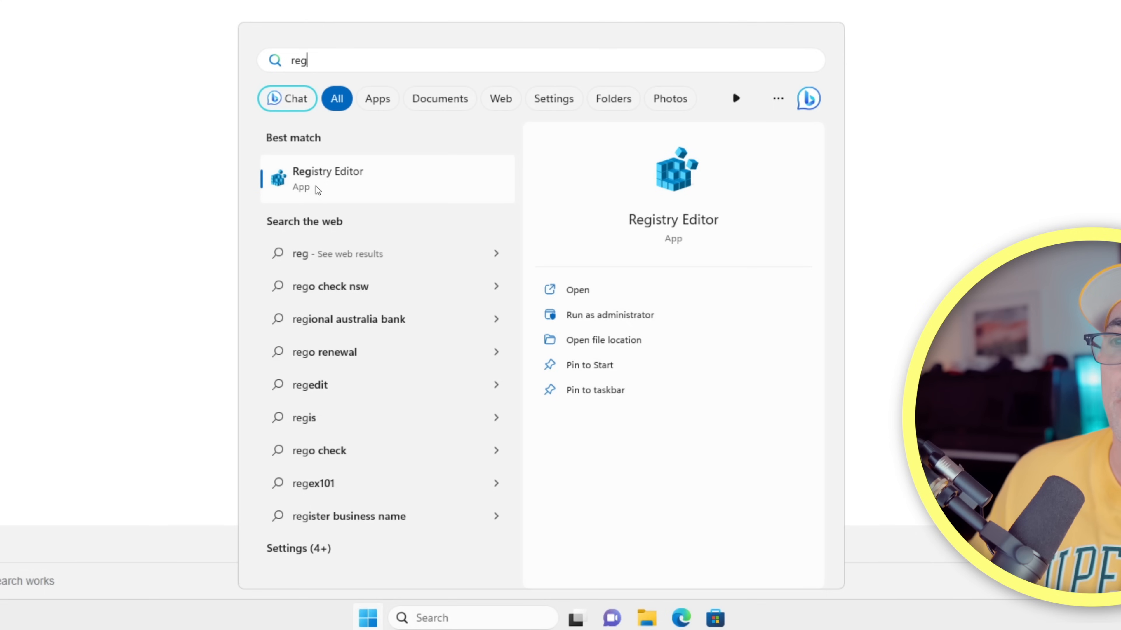
right_click(327, 179)
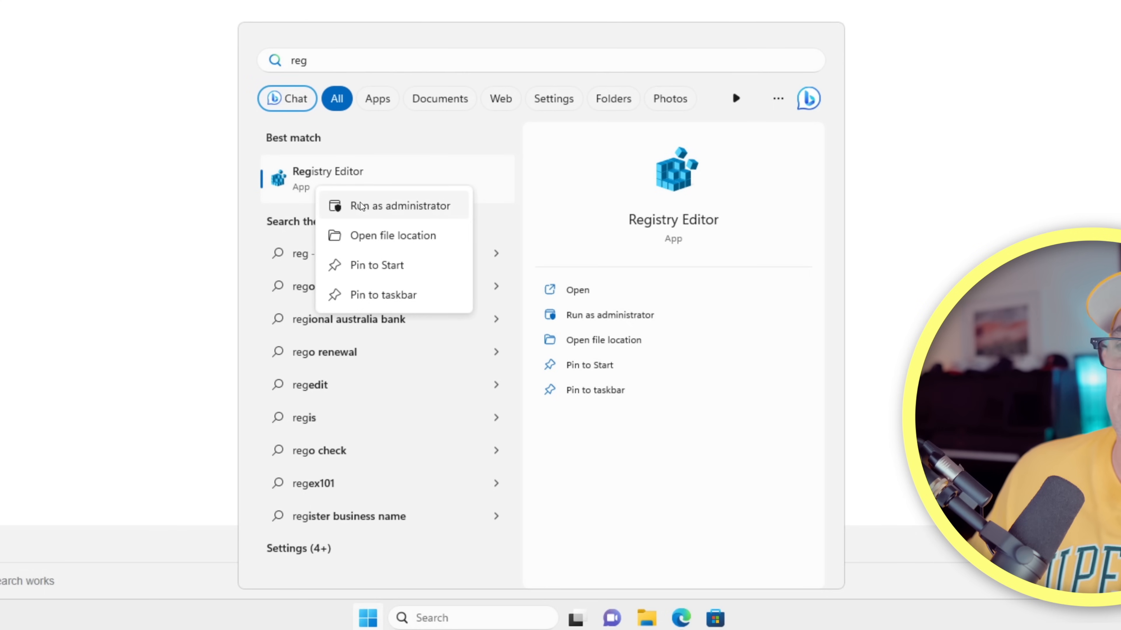
left_click(399, 206)
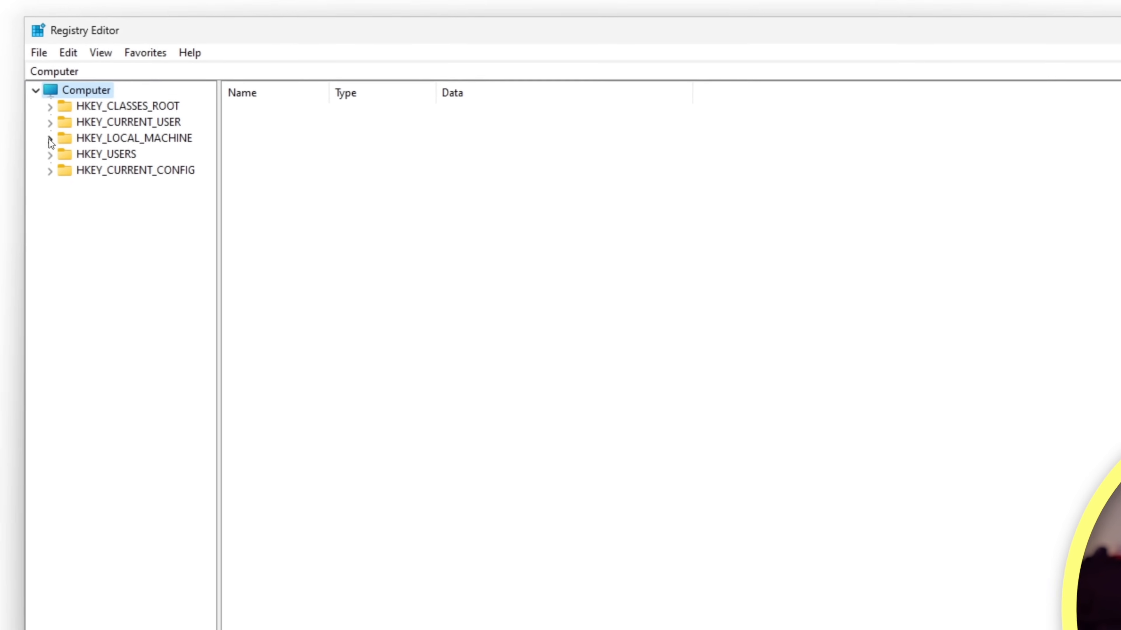
Expand HKEY_LOCAL_MACHINE\SOFTWARE\Policies down to the Microsoft key.
left_click(50, 138)
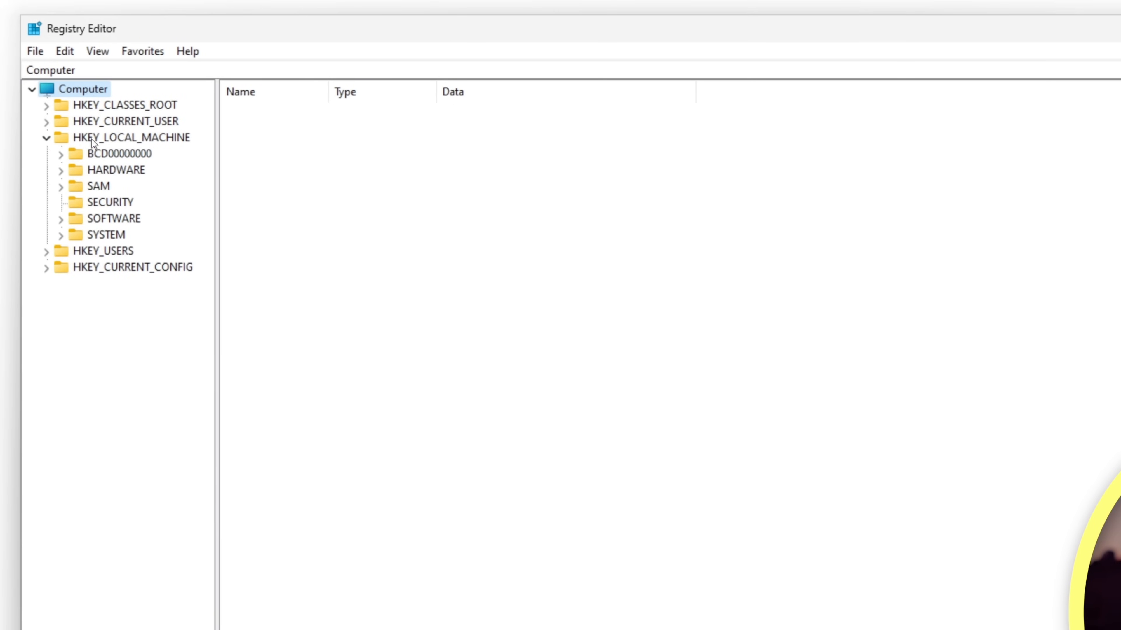
mouse_move(63, 222)
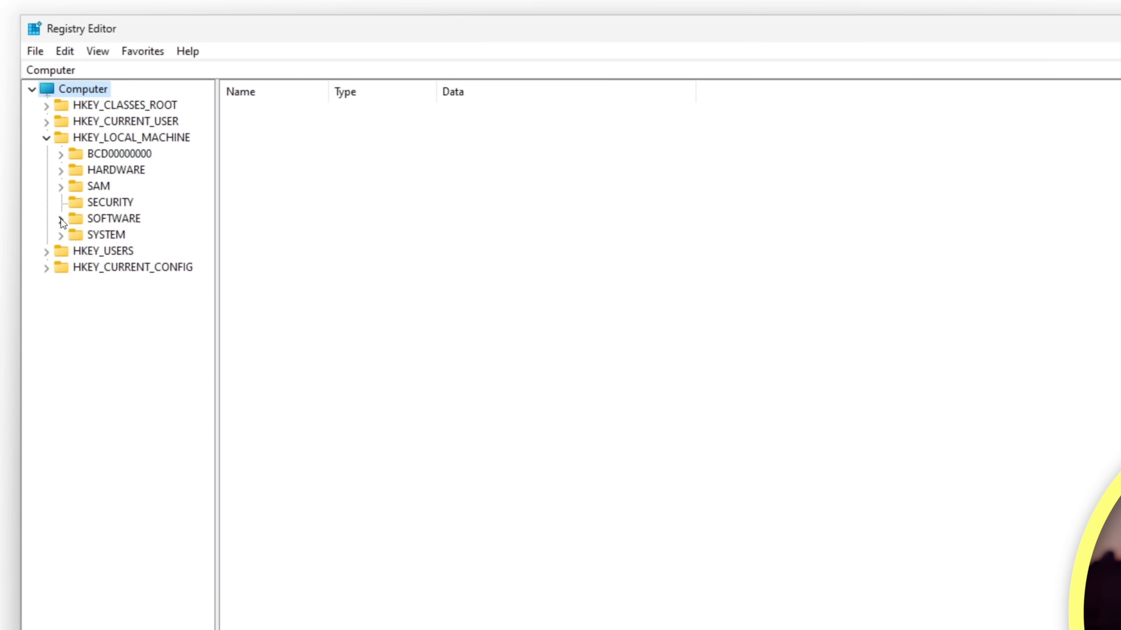
left_click(61, 219)
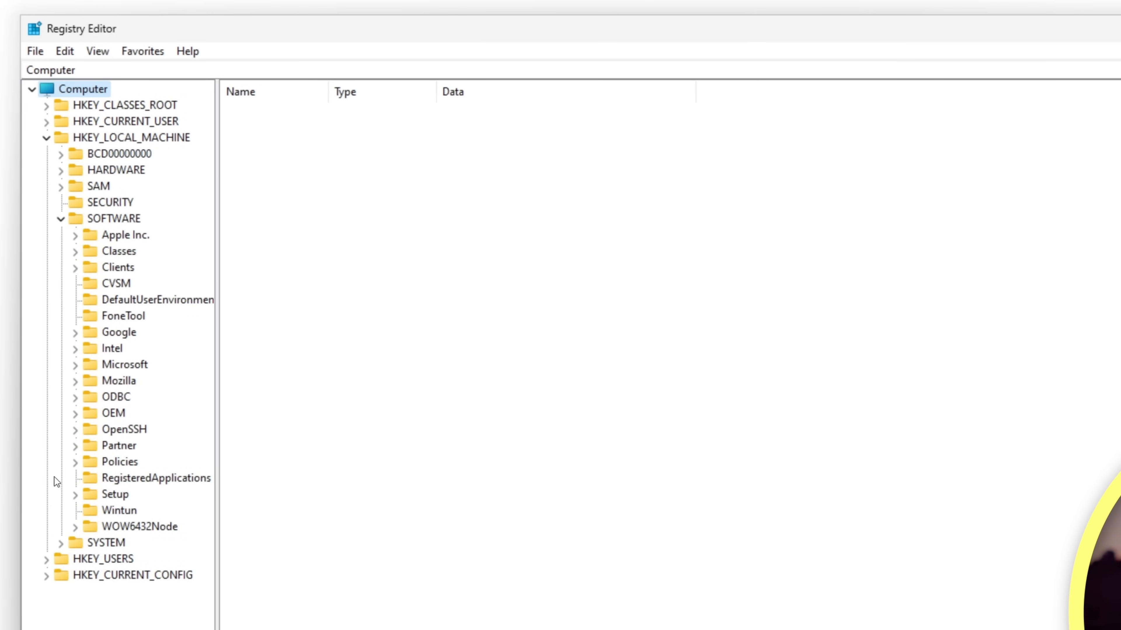
left_click(73, 461)
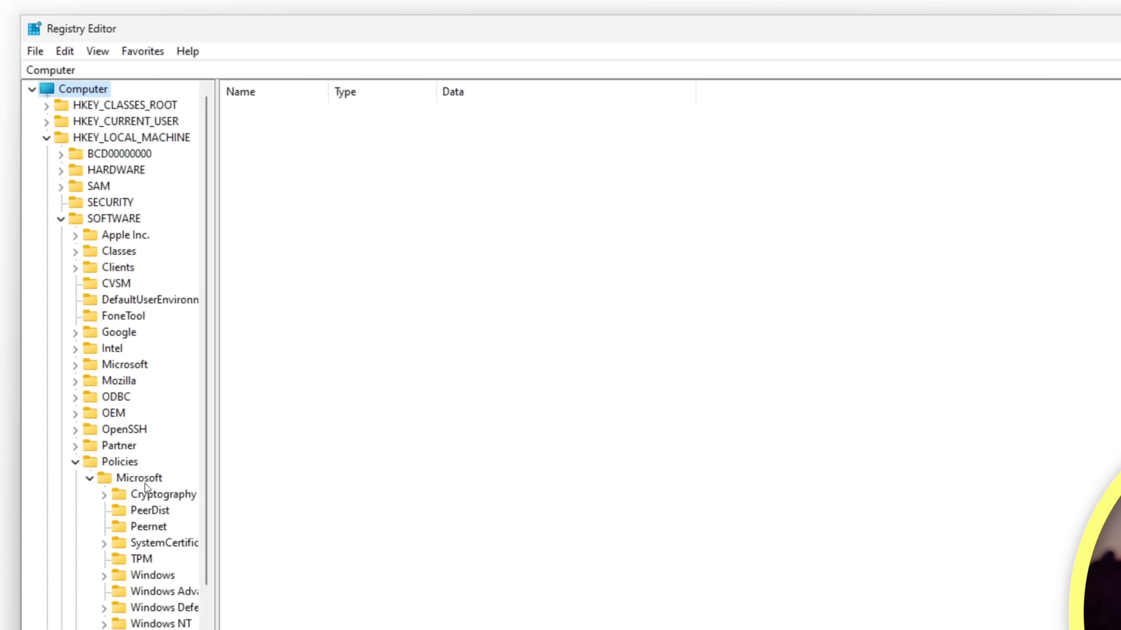
mouse_move(143, 486)
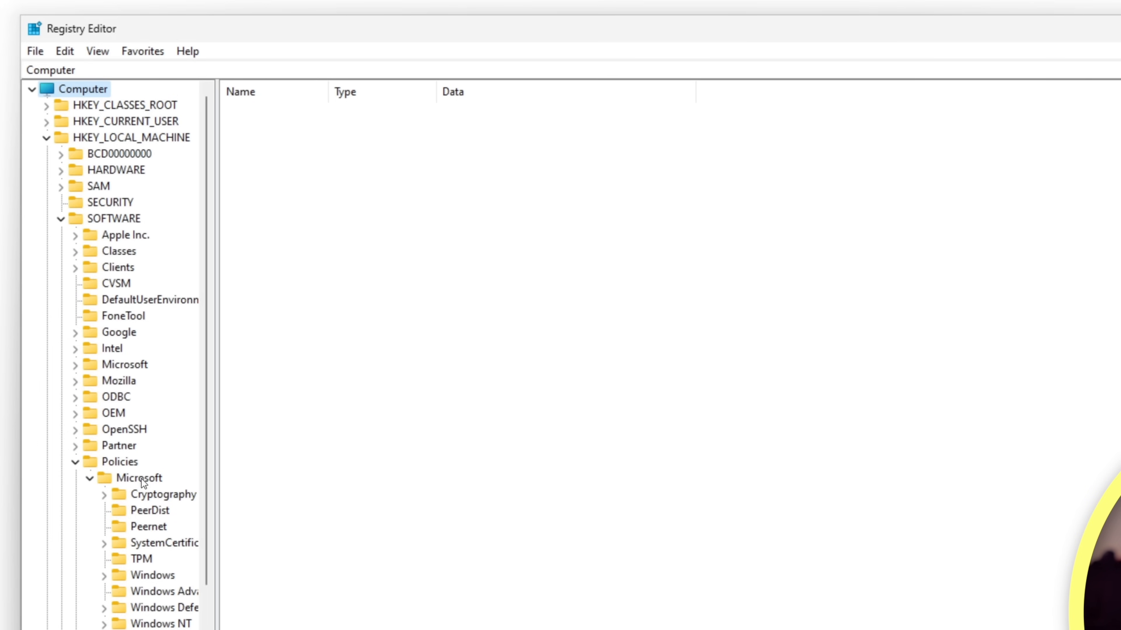
Create a new Edge key under Microsoft and select it.
right_click(139, 478)
type("Edge")
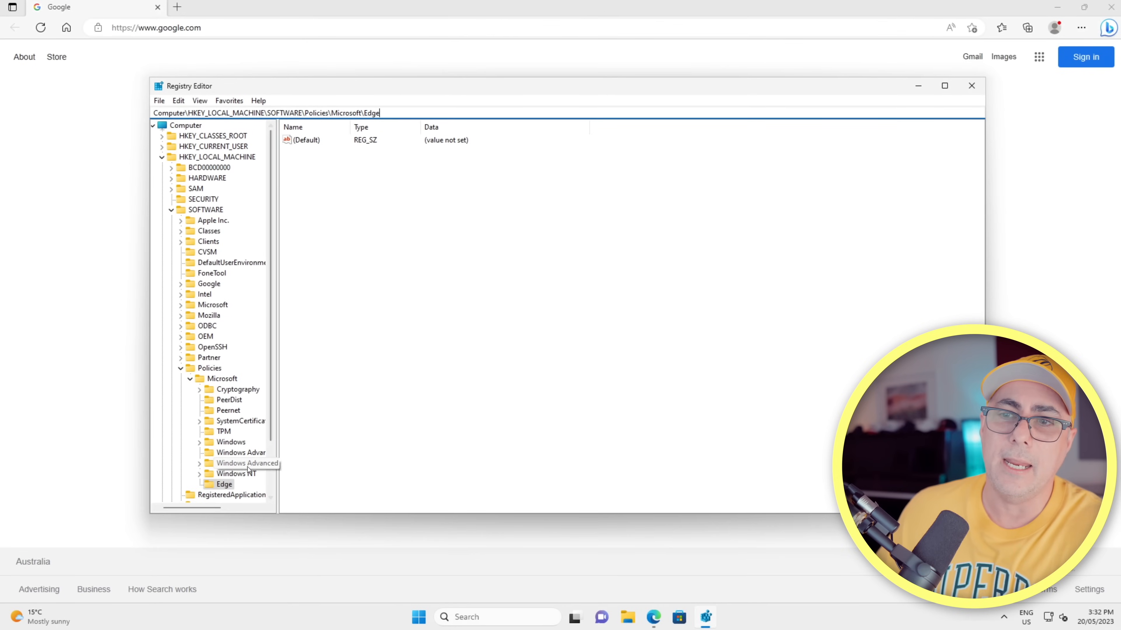
left_click(224, 484)
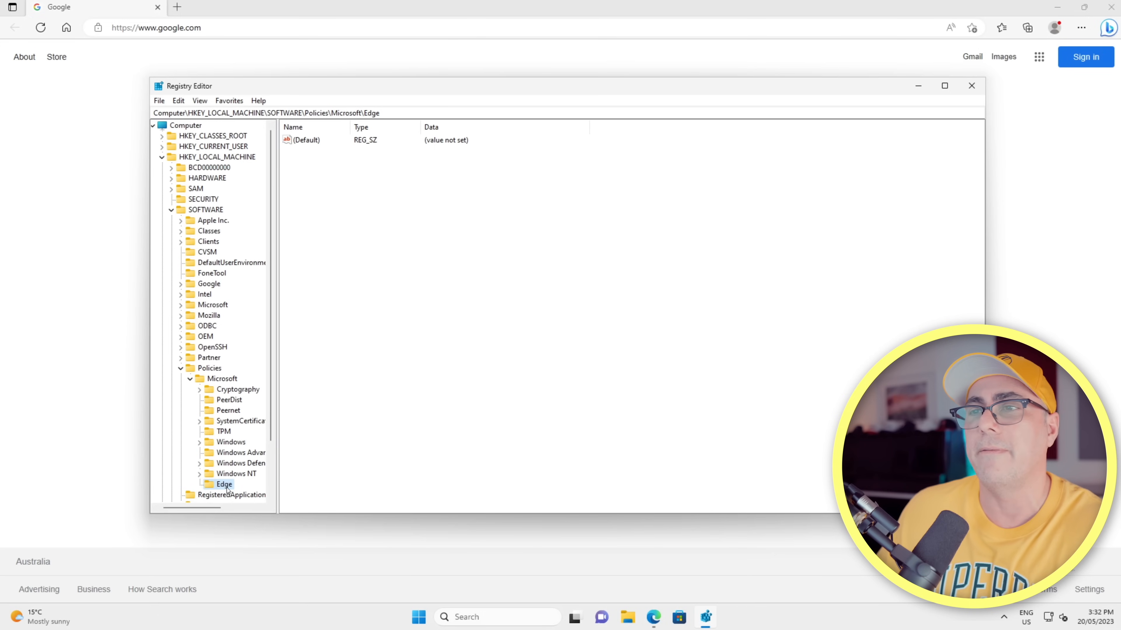
right_click(420, 195)
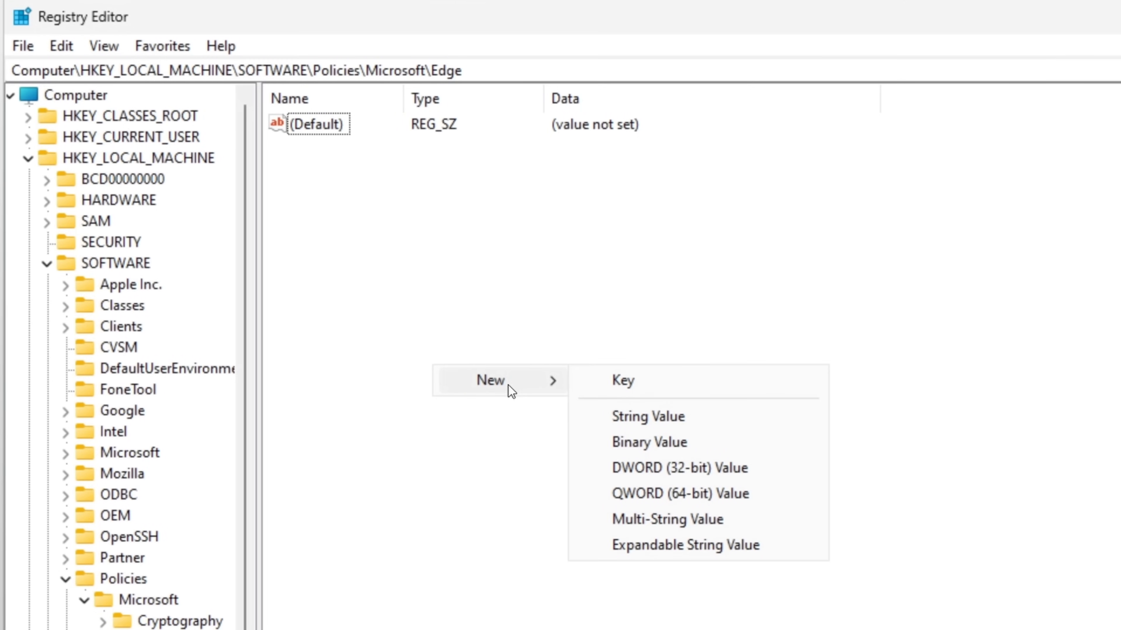
mouse_move(723, 469)
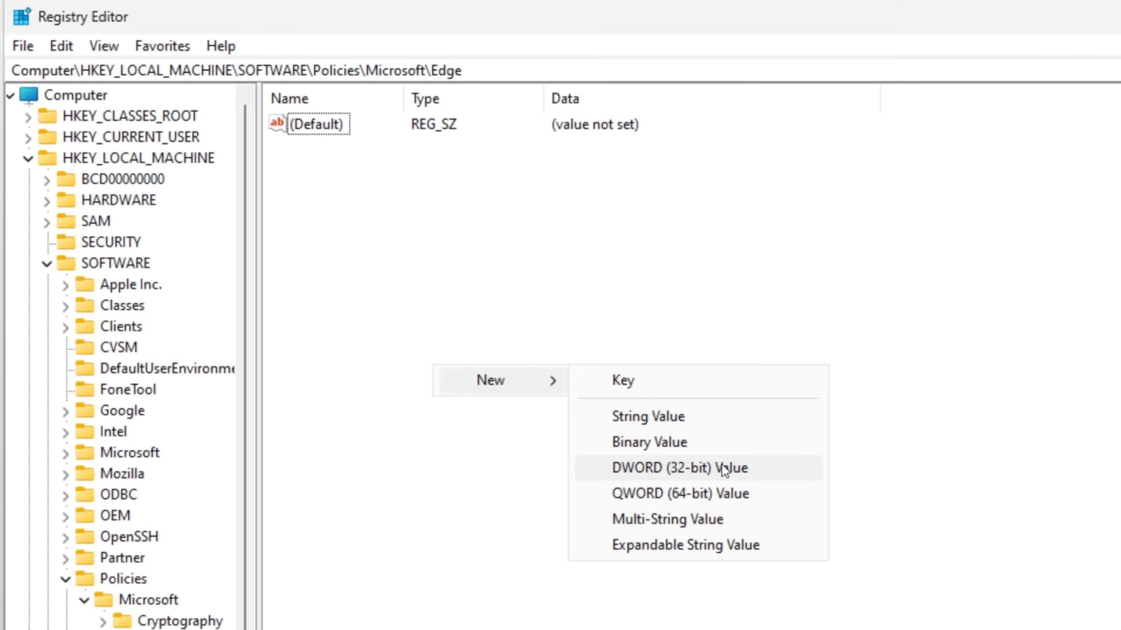
Add a DWORD value HubsSidebarEnabled and confirm its data is 0.
left_click(678, 468)
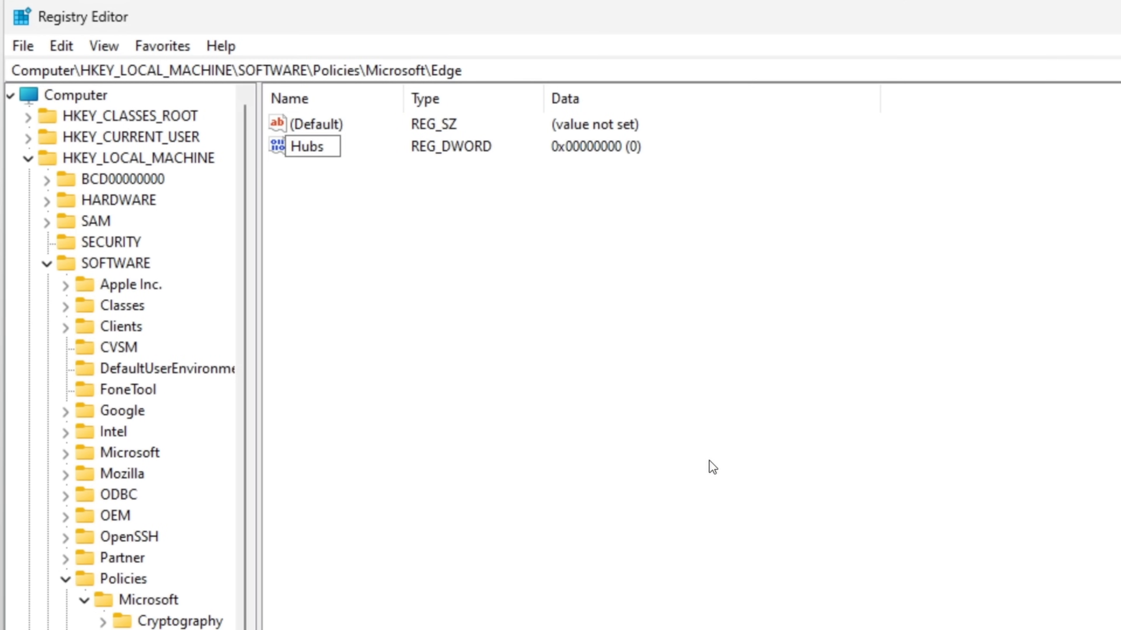
type("Sidebar")
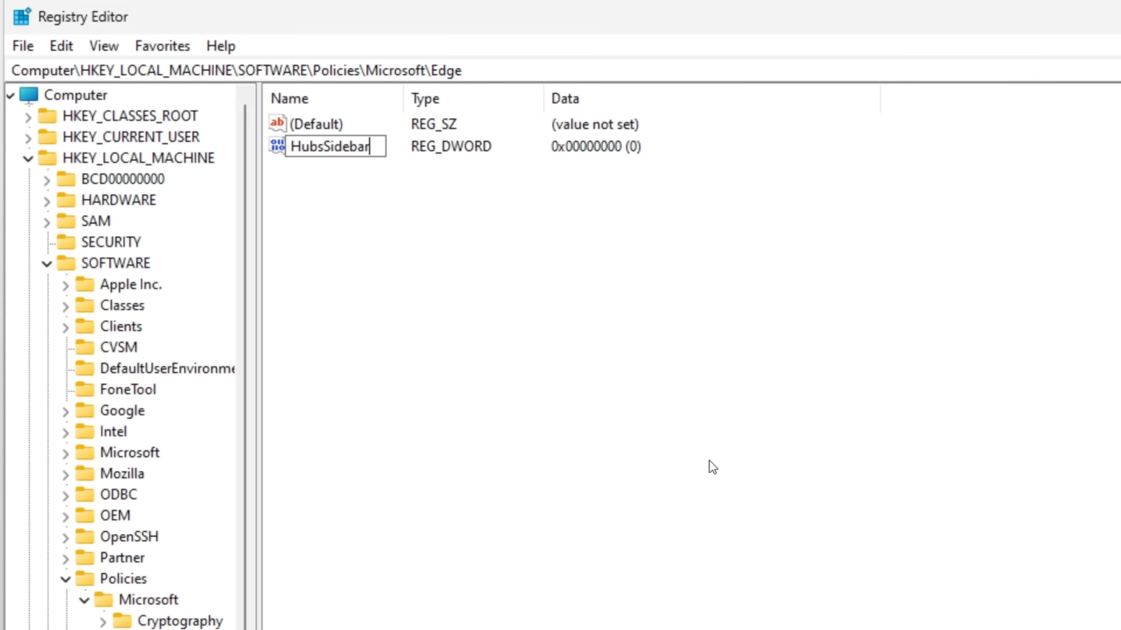
type("Enabled")
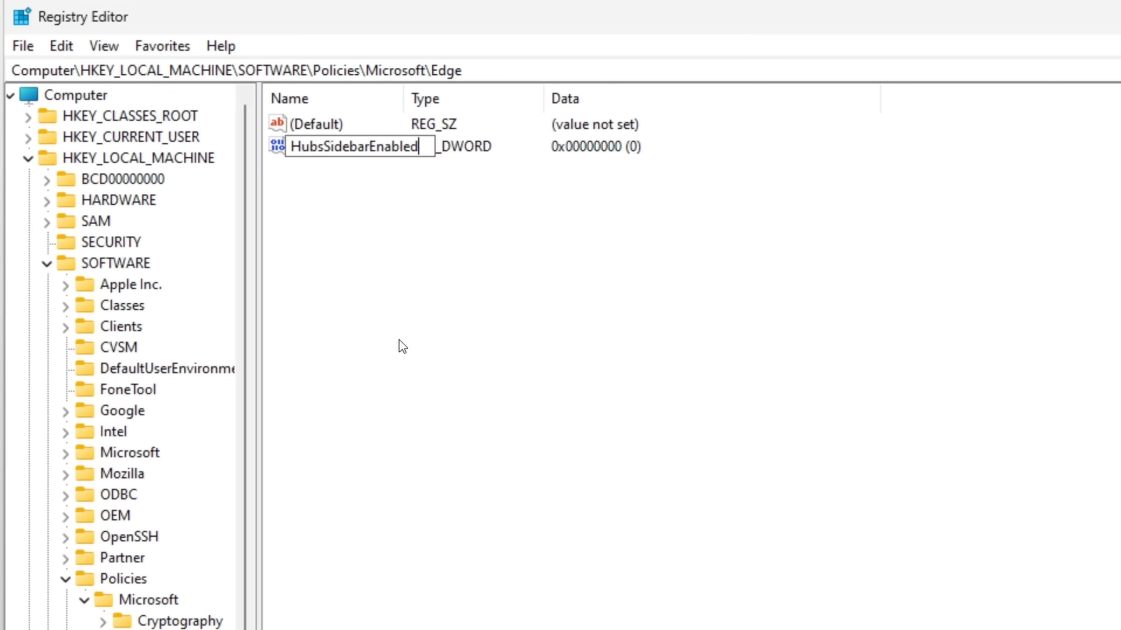
mouse_move(302, 179)
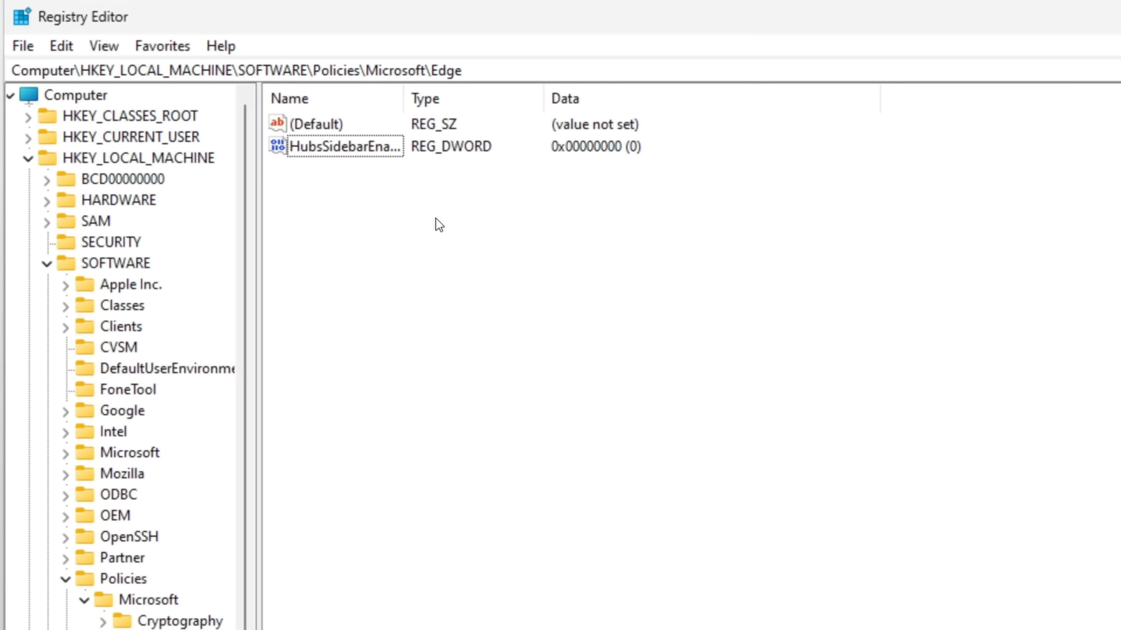
mouse_move(636, 163)
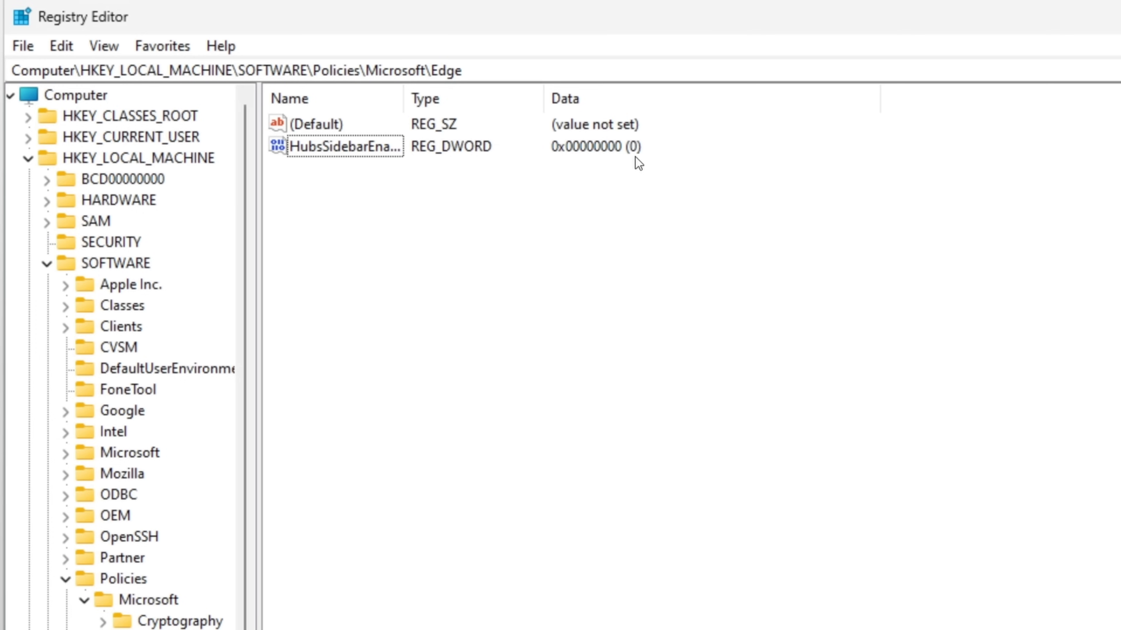
mouse_move(245, 202)
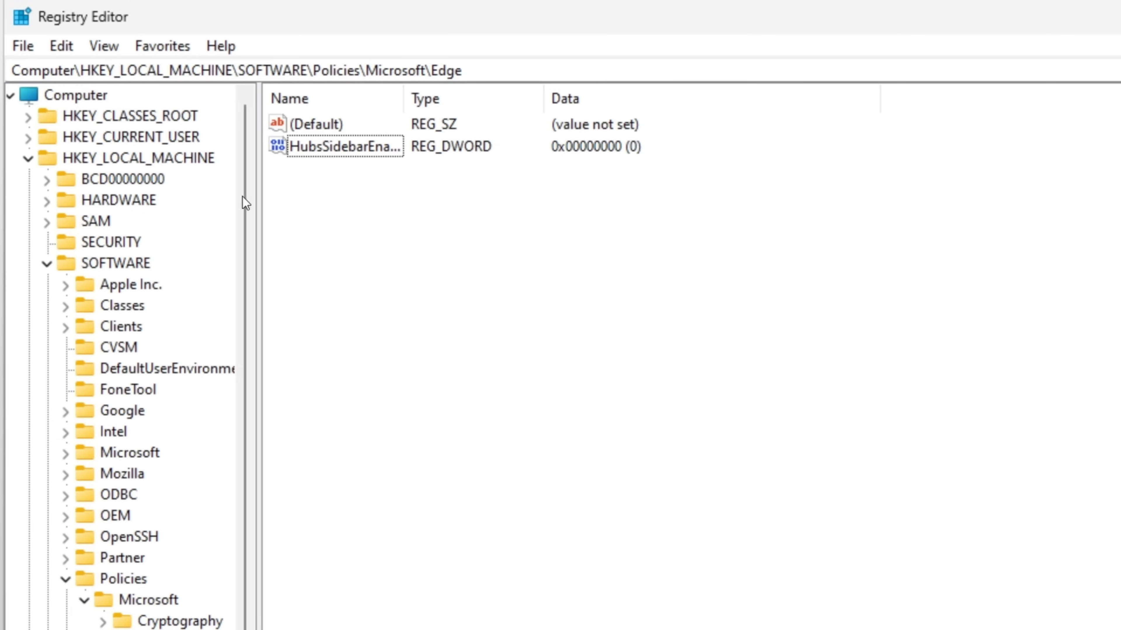
double_click(346, 146)
type("edge://po")
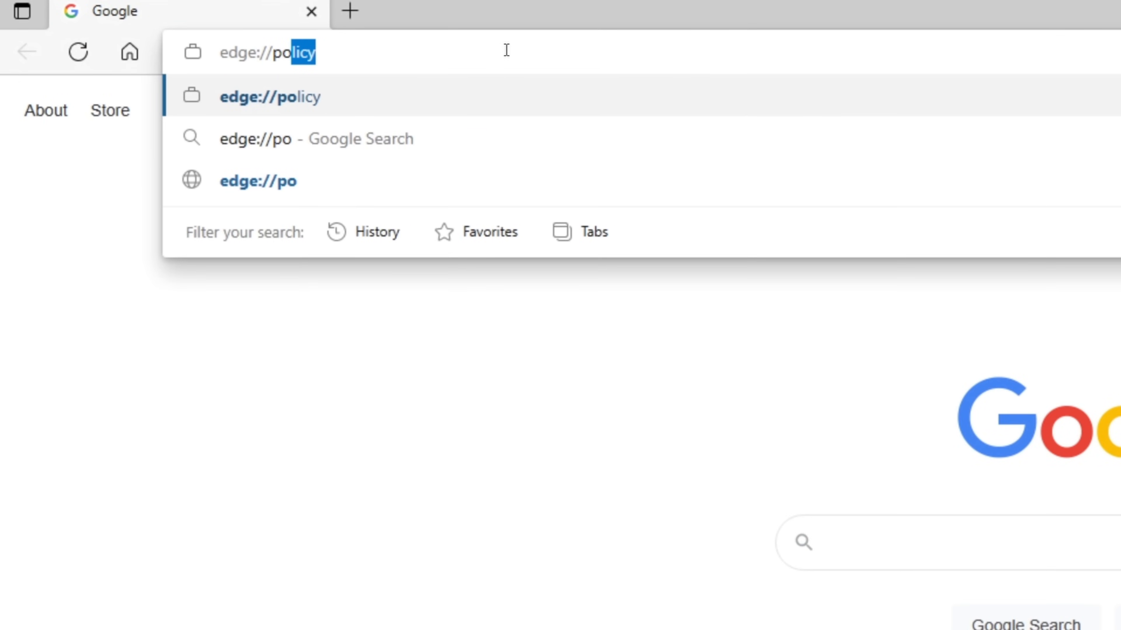
Load edge://policy and reload policies so HubsSidebarEnabled shows false with status OK.
key("Enter")
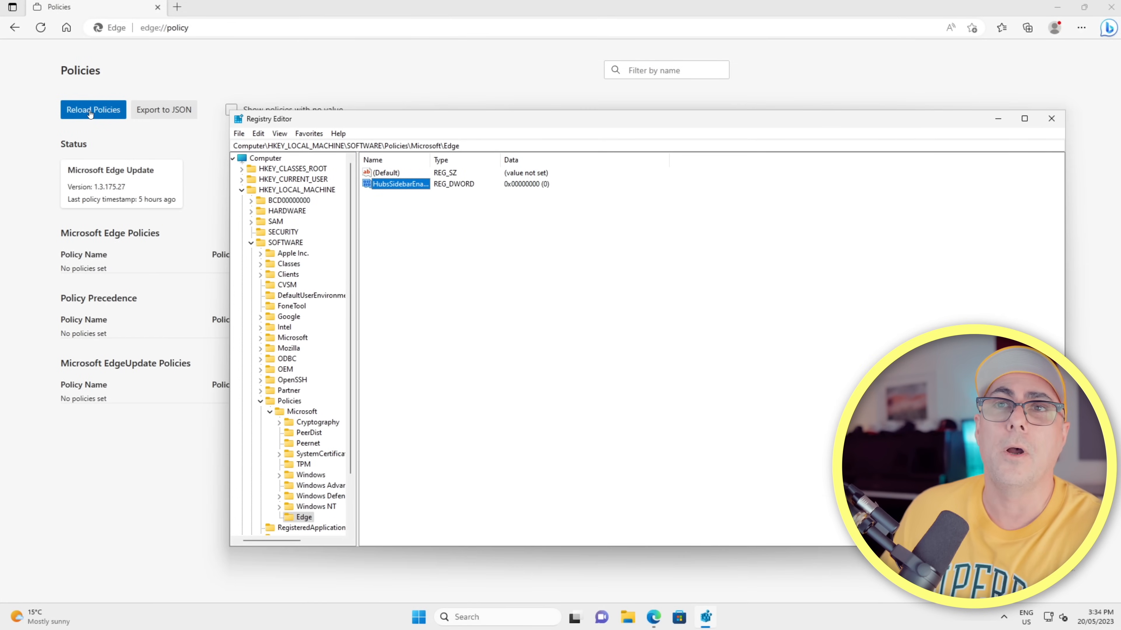
left_click(92, 109)
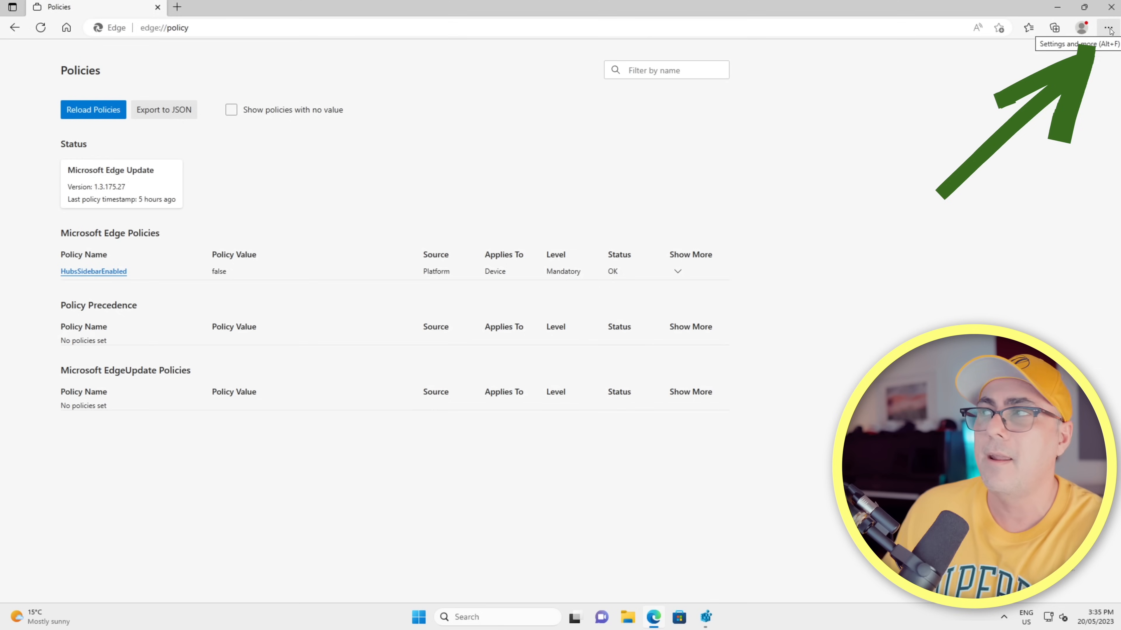
mouse_move(1104, 51)
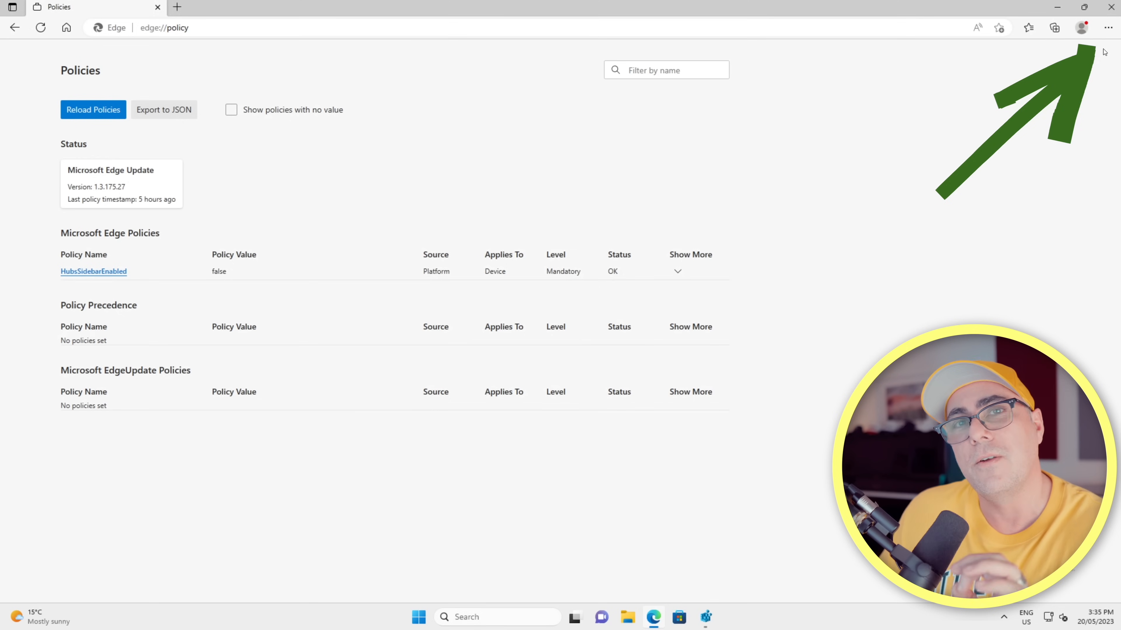